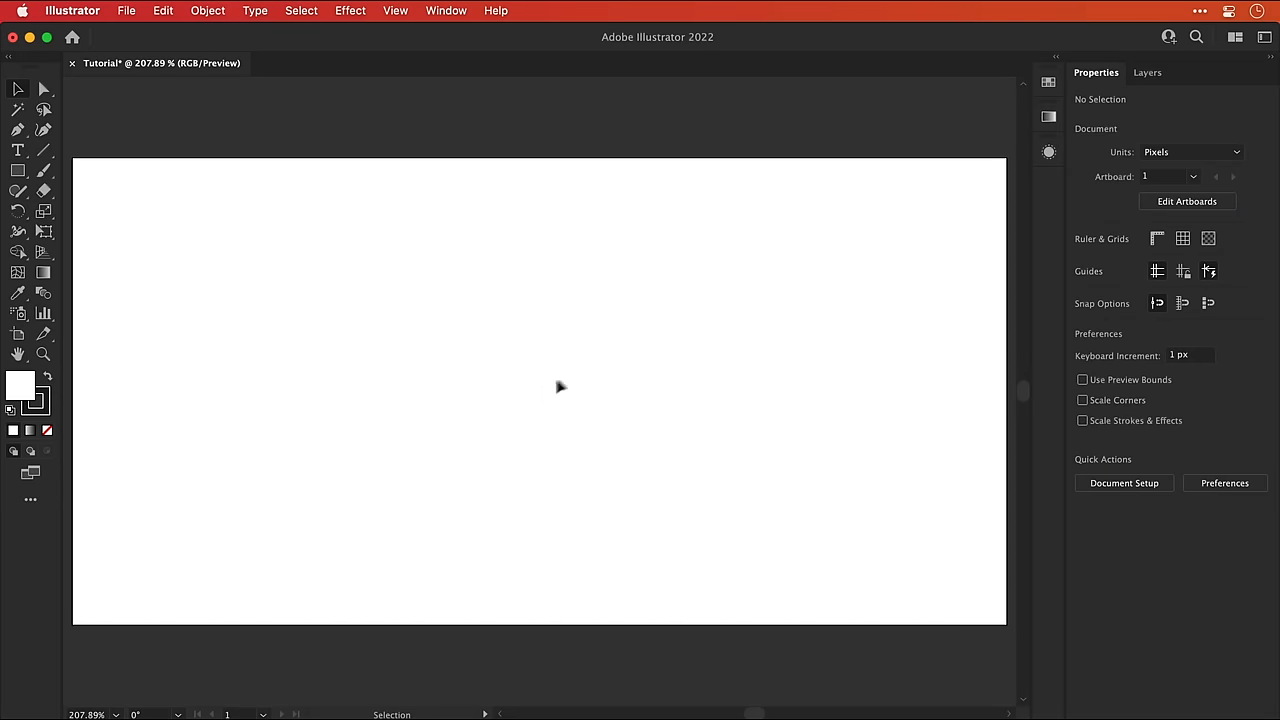
# Browse the saved colour swatch collections, then close them again
pyautogui.click(1048, 82)
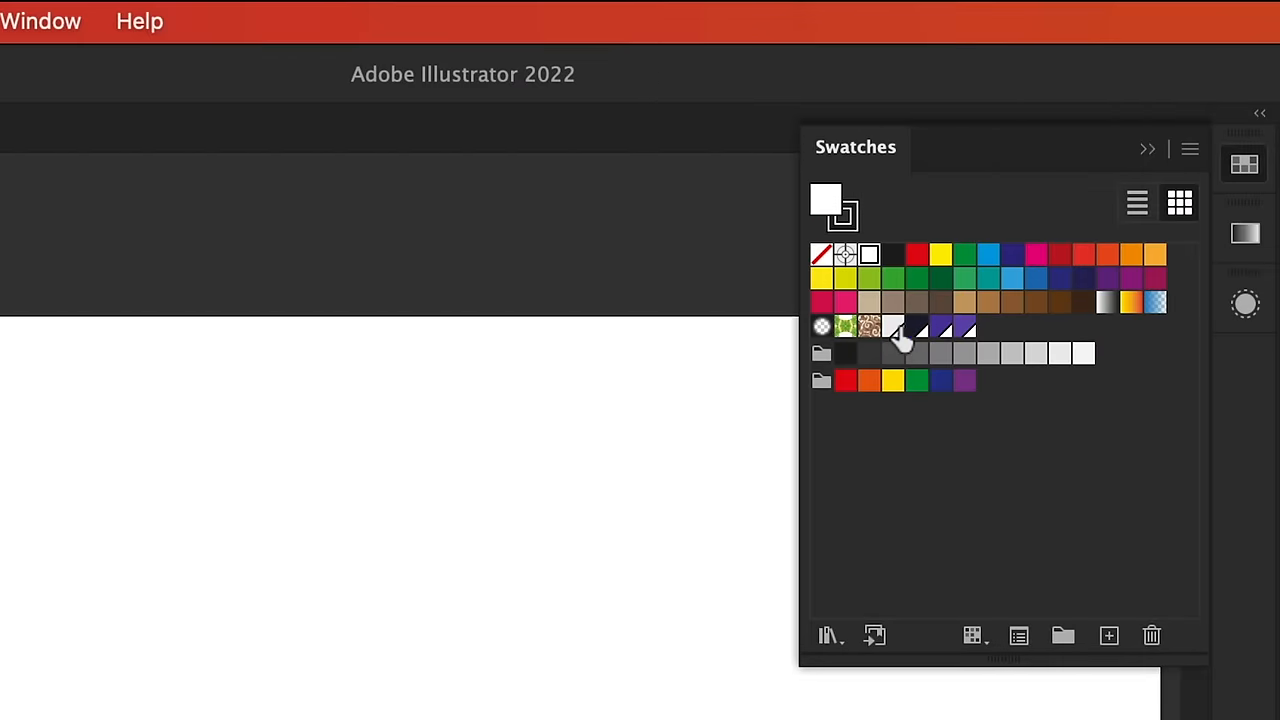
pyautogui.moveTo(965, 340)
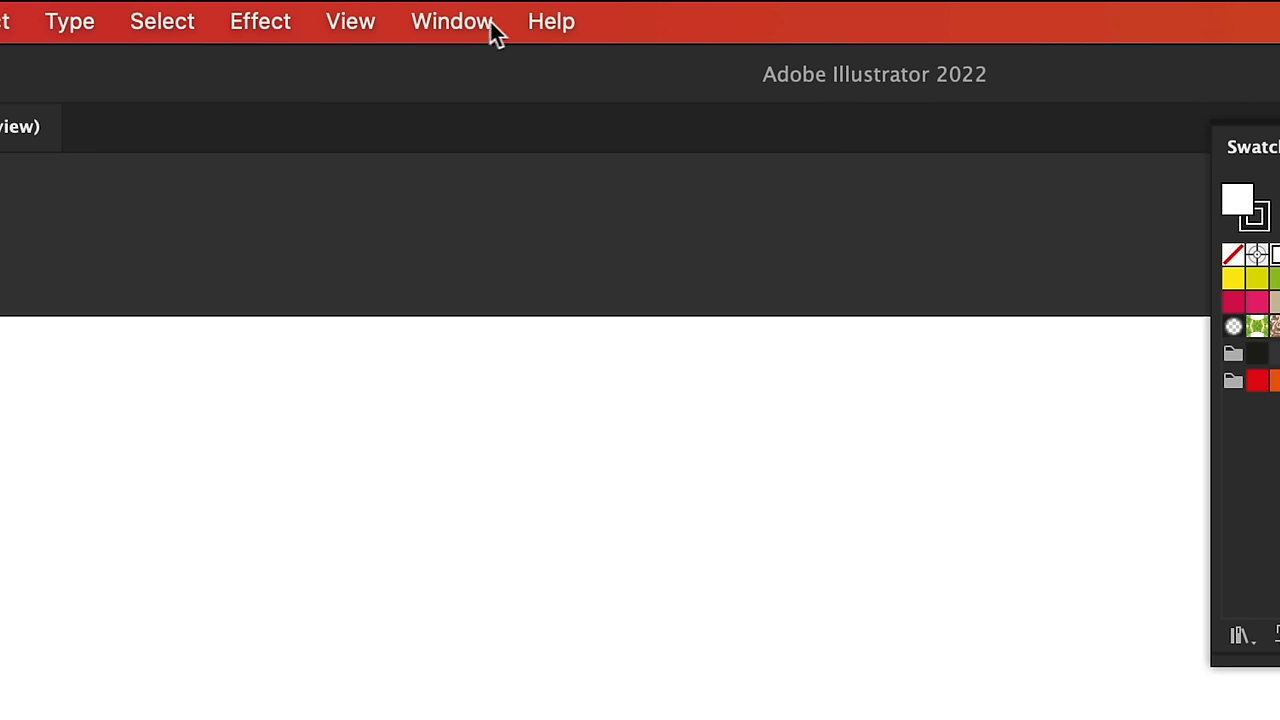
pyautogui.click(451, 21)
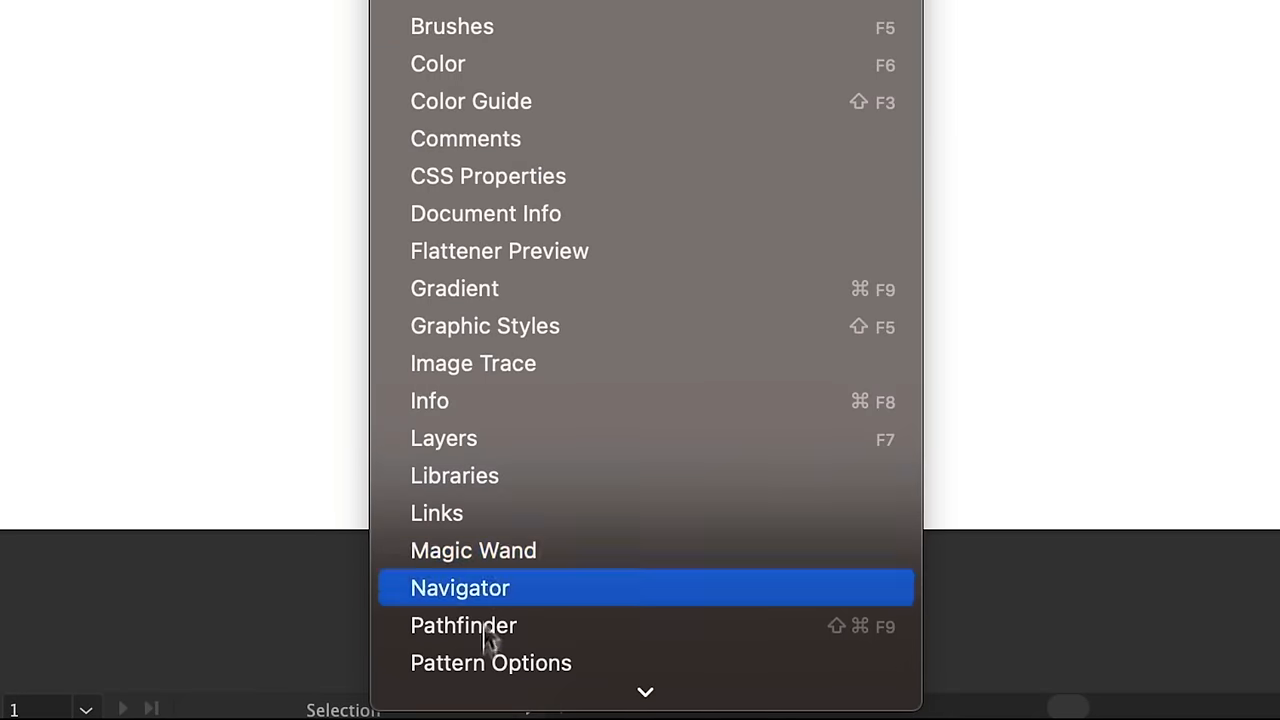
pyautogui.scroll(-3)
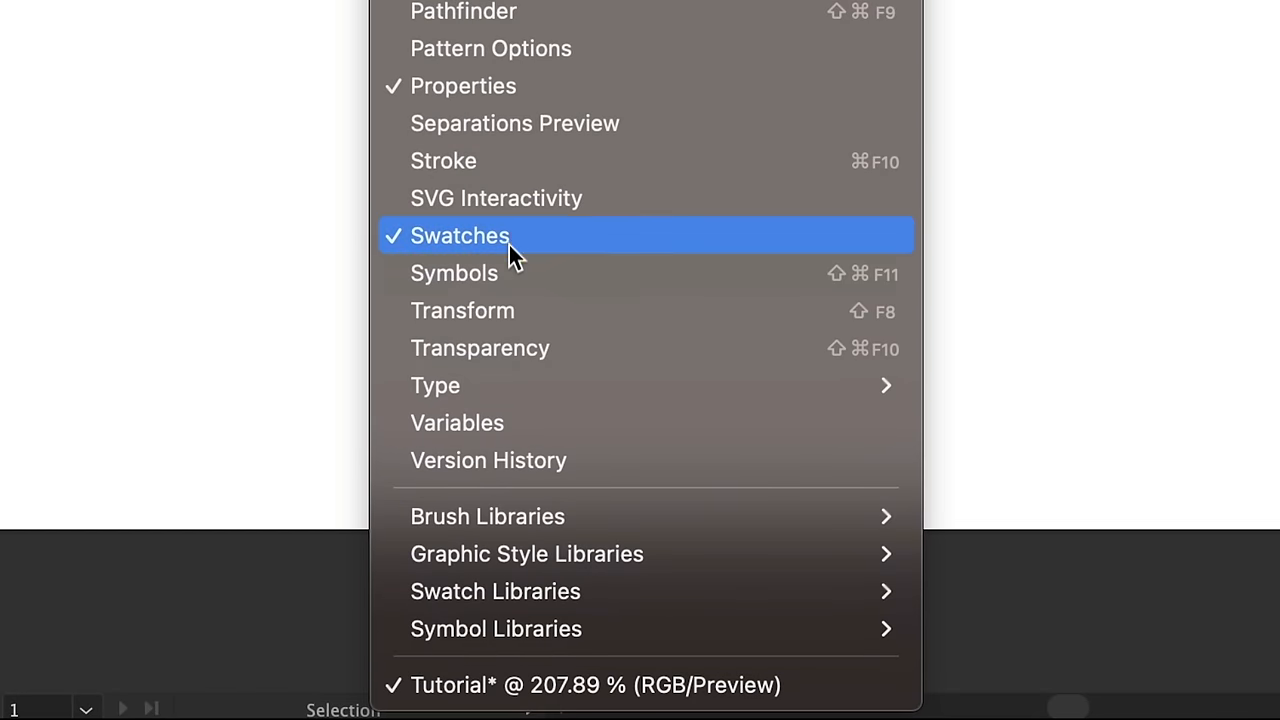
pyautogui.click(460, 235)
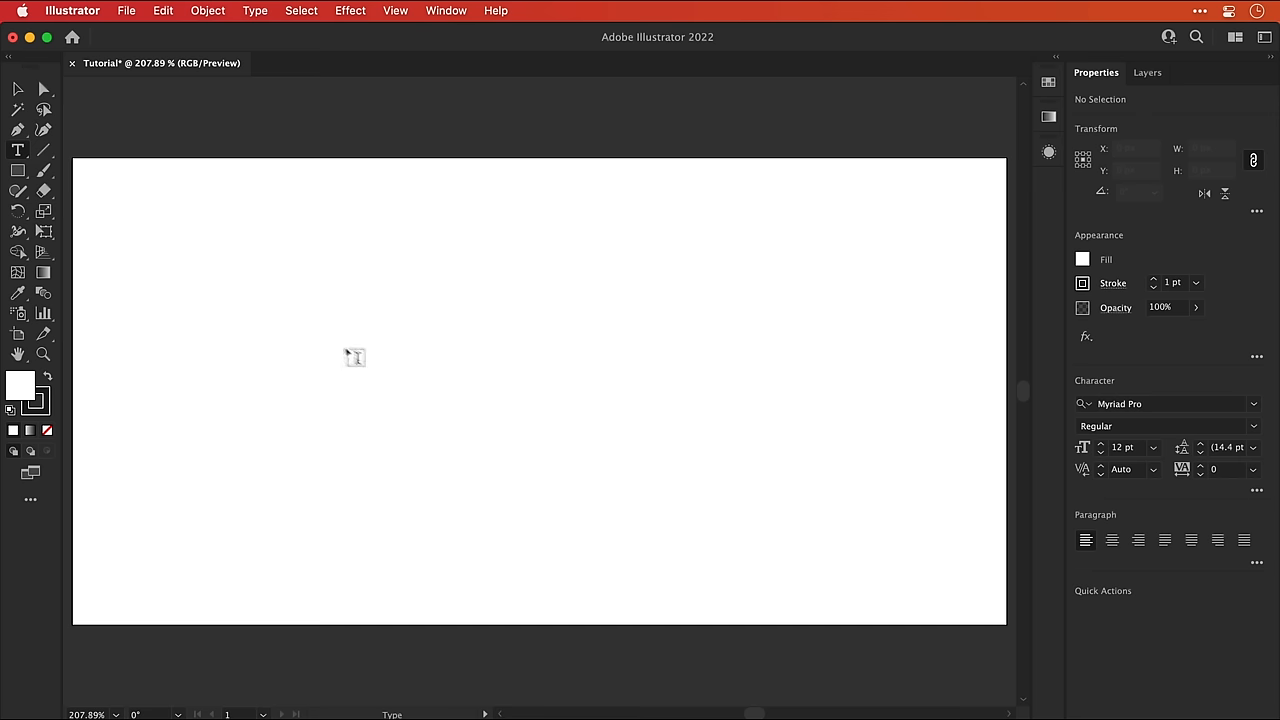
# Type 'Ai' in 130 pt Visby CF Bold and centre it on the artboard
pyautogui.write('Ai')
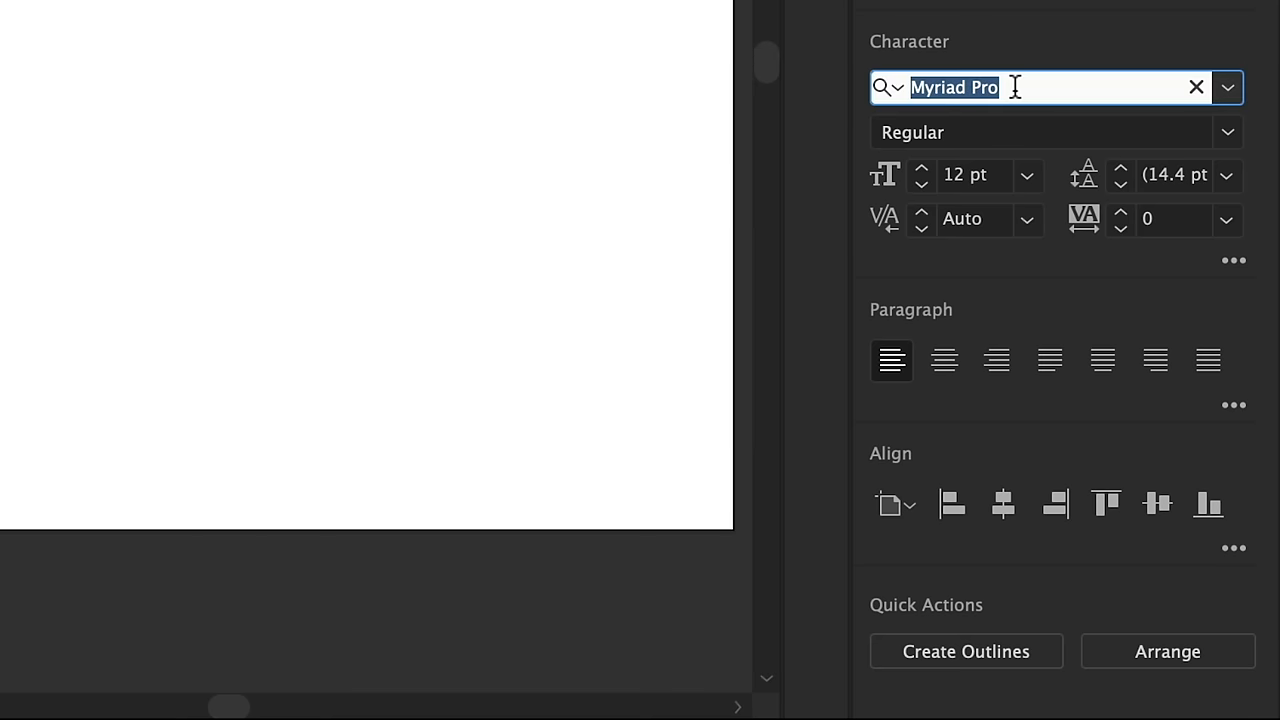
pyautogui.write('visby')
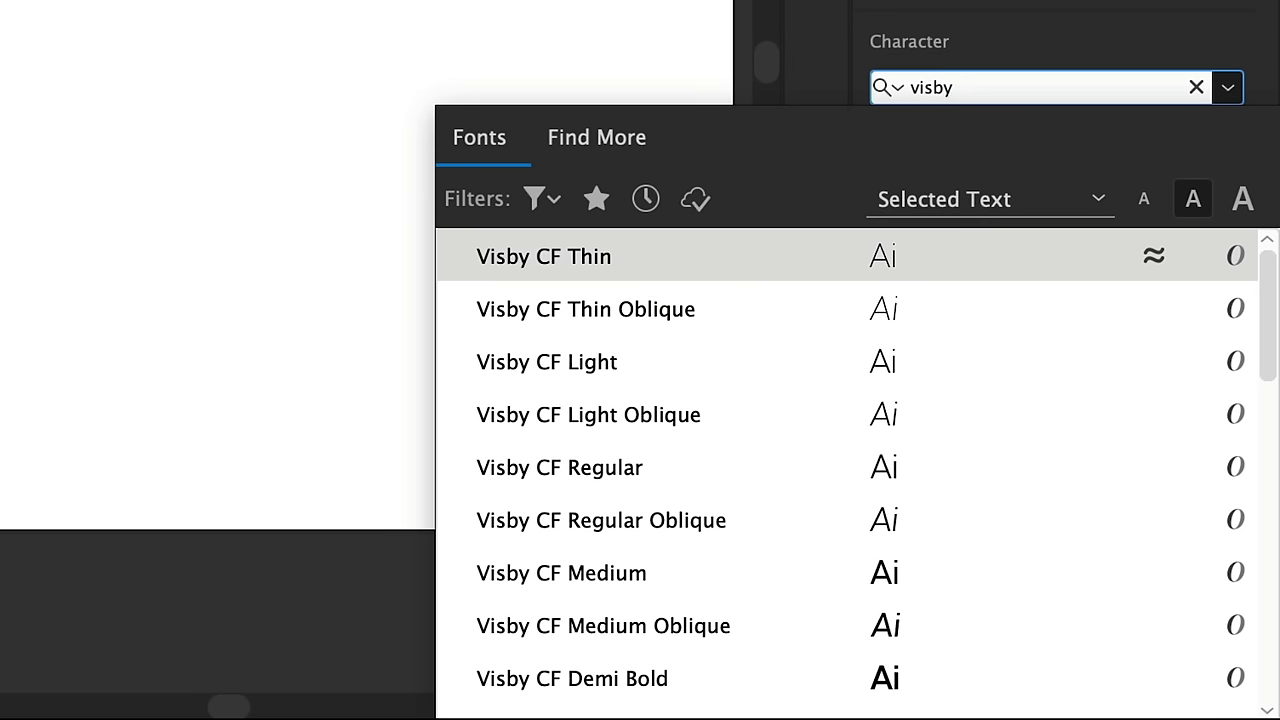
pyautogui.click(559, 467)
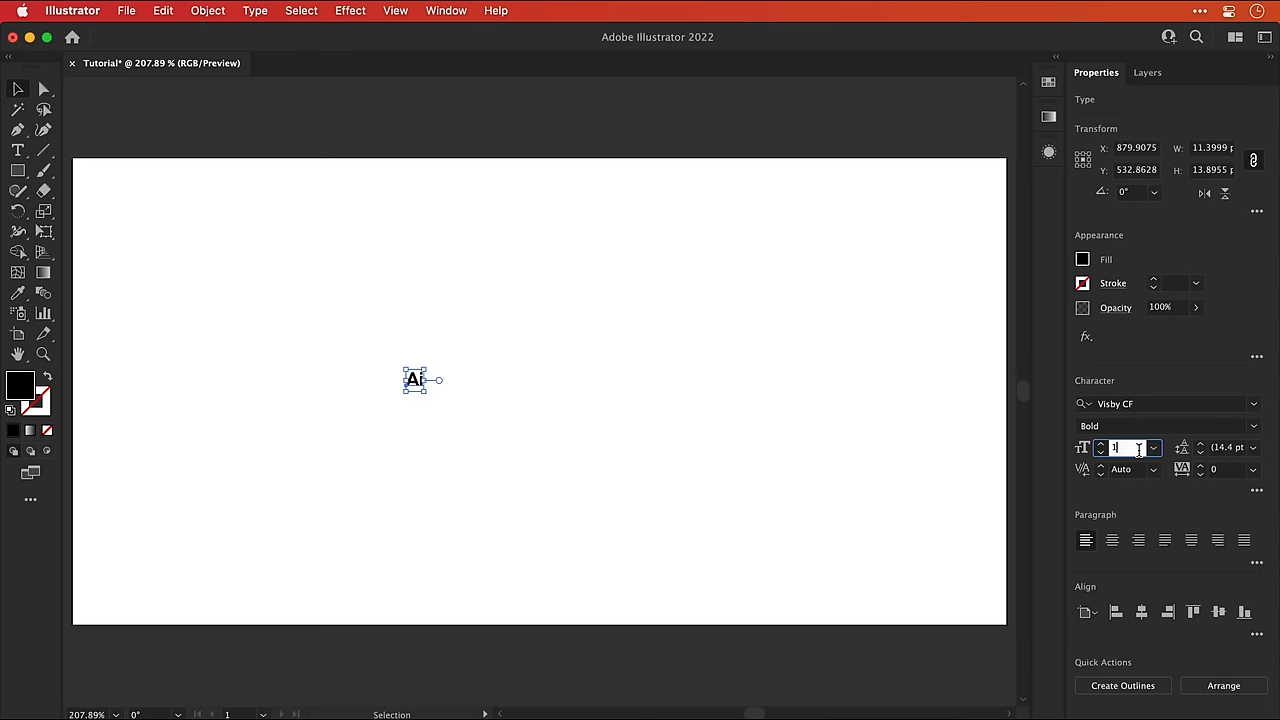
pyautogui.write('130 pt')
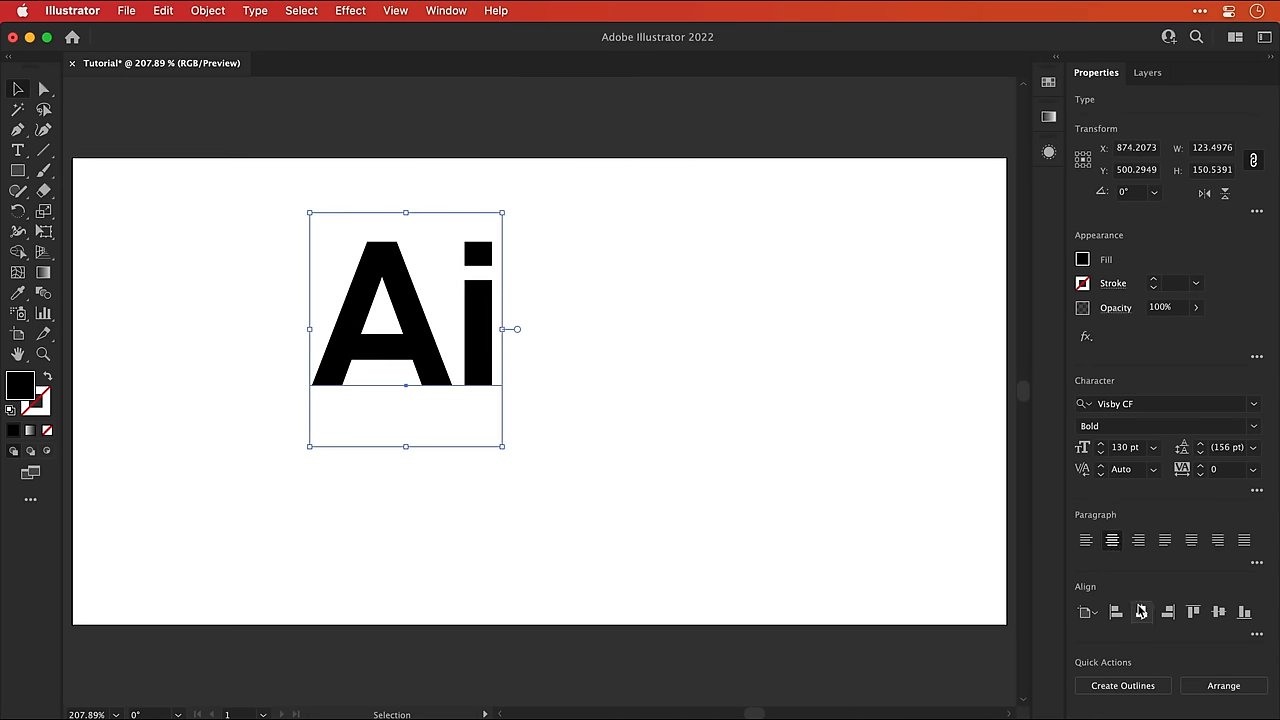
pyautogui.click(1220, 612)
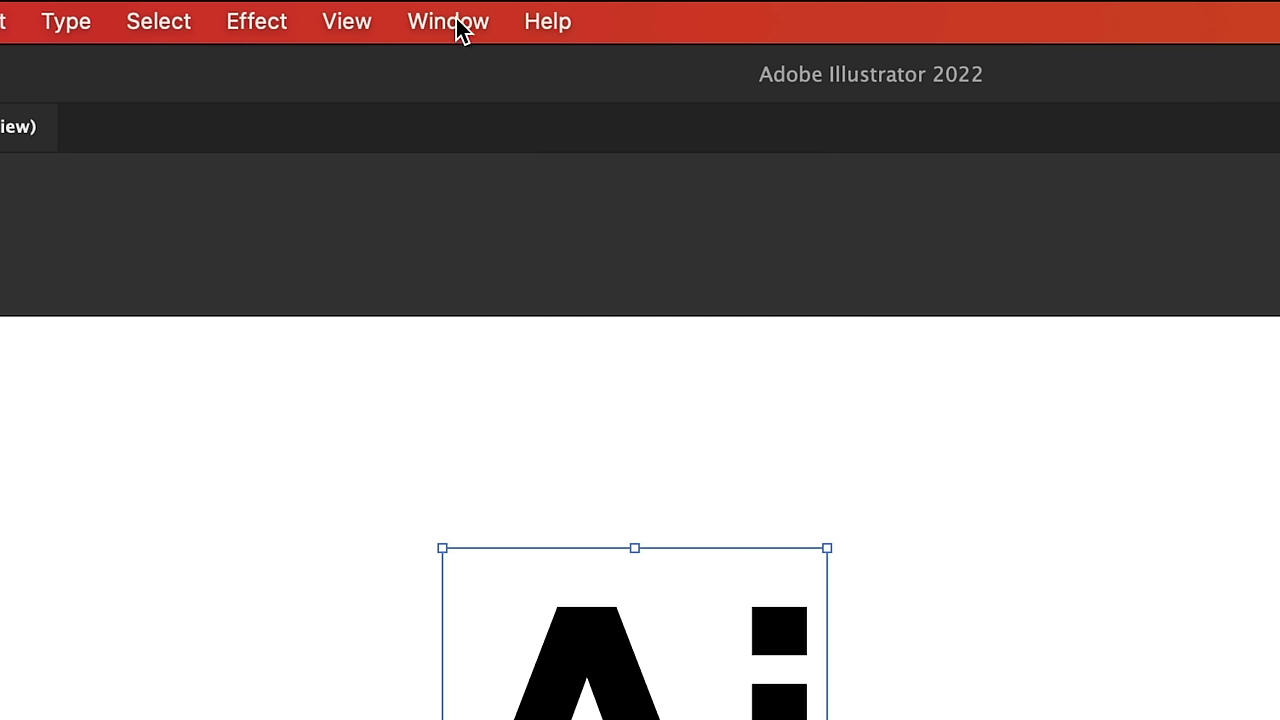
# In Appearance, give the Ai text a white top fill over a dark navy fill
pyautogui.click(448, 21)
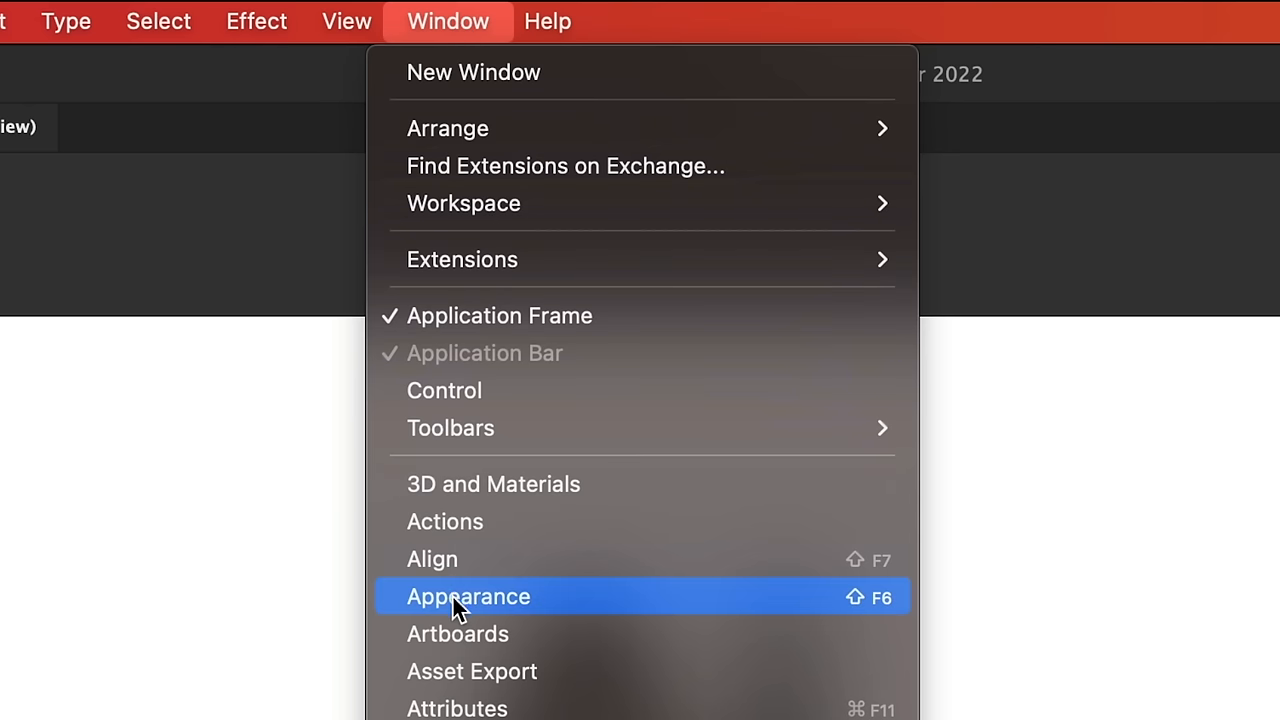
pyautogui.click(468, 596)
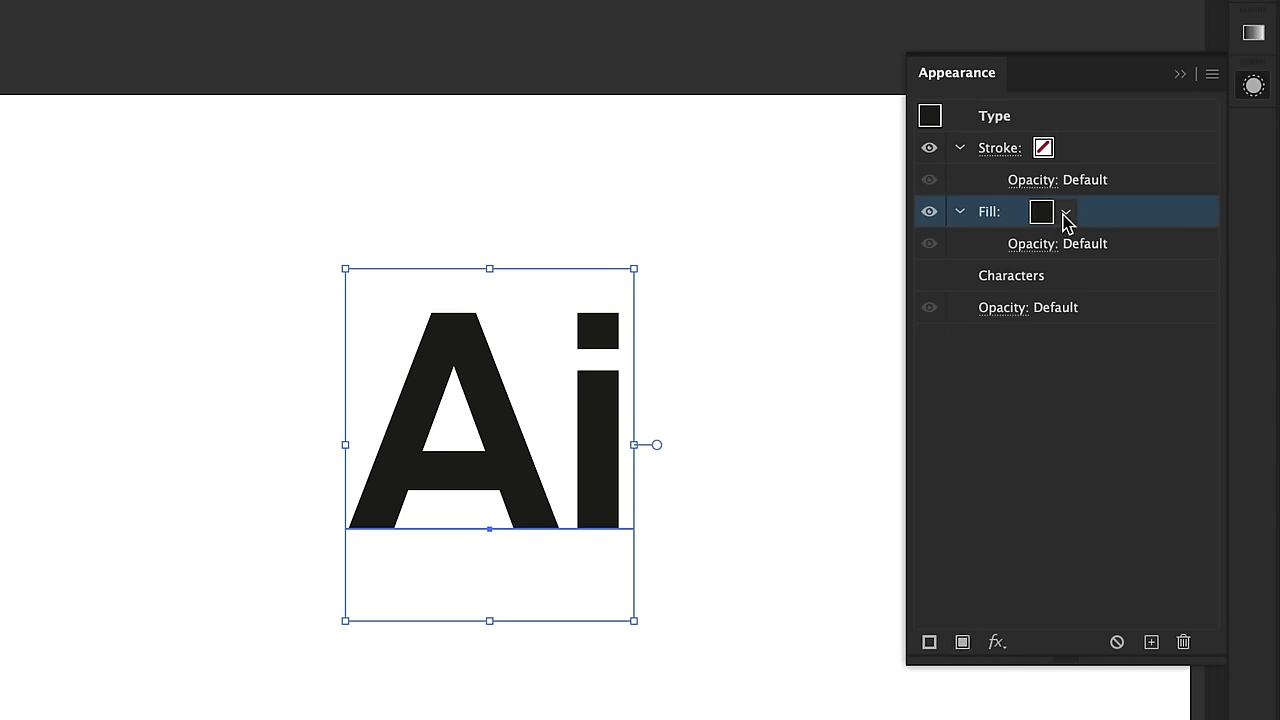
pyautogui.click(1065, 211)
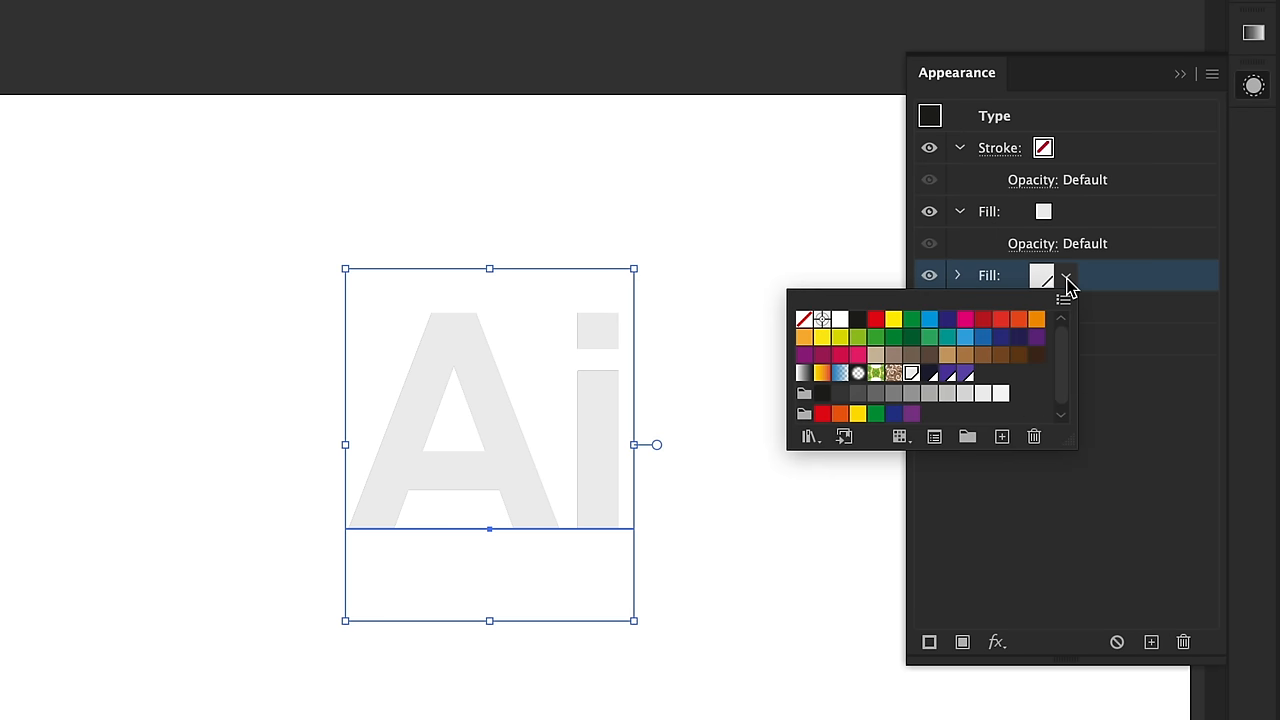
pyautogui.click(920, 375)
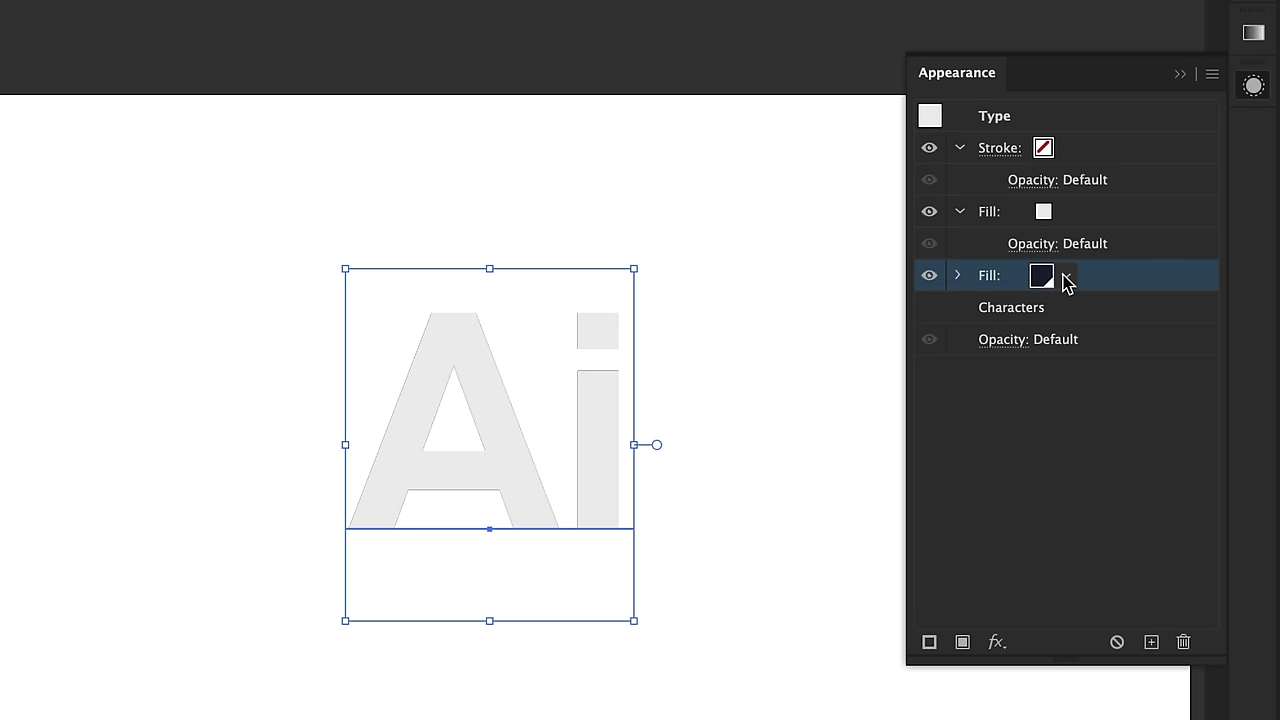
pyautogui.click(996, 642)
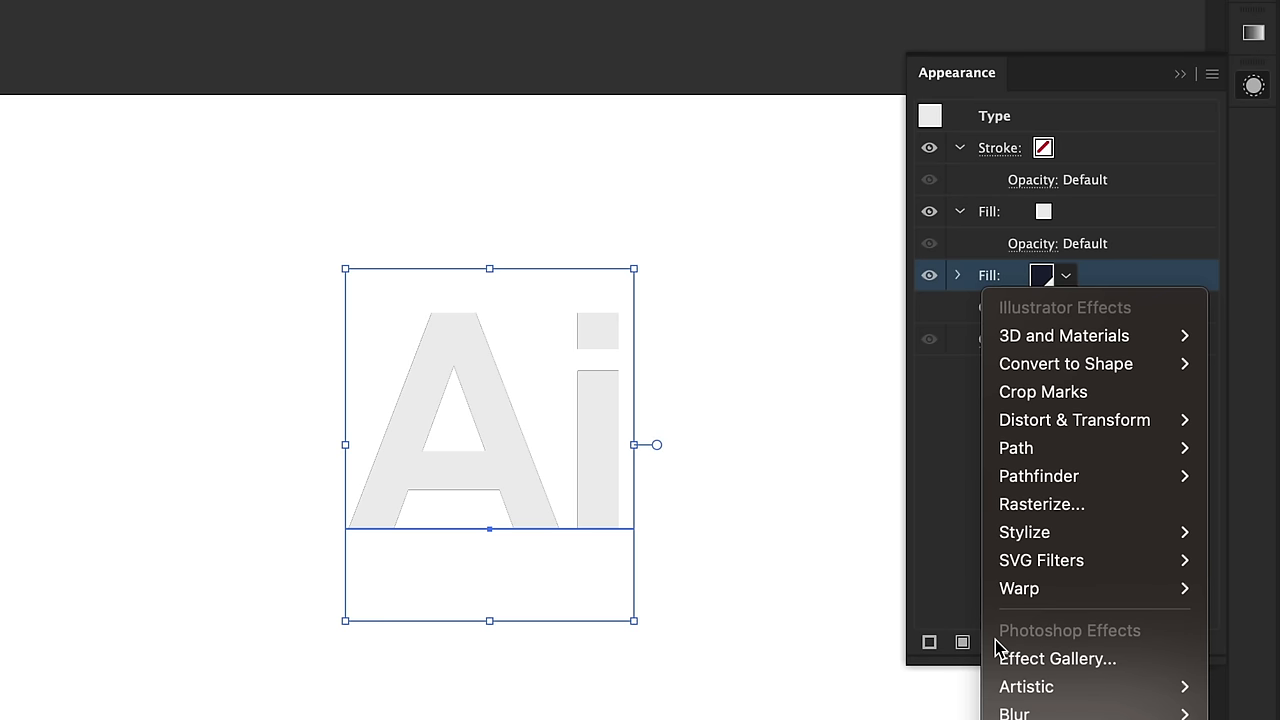
pyautogui.moveTo(1040, 447)
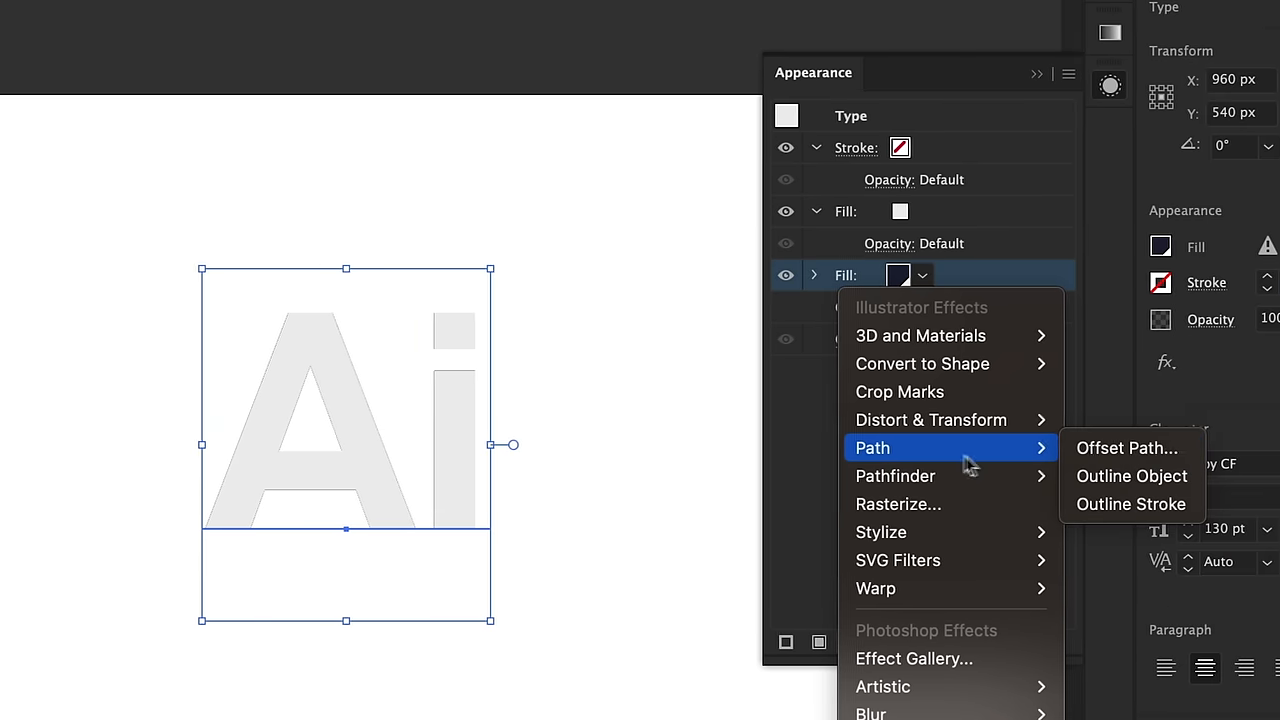
# Offset the navy fill by 10 px and add a Transform effect with 10 copies
pyautogui.click(1126, 448)
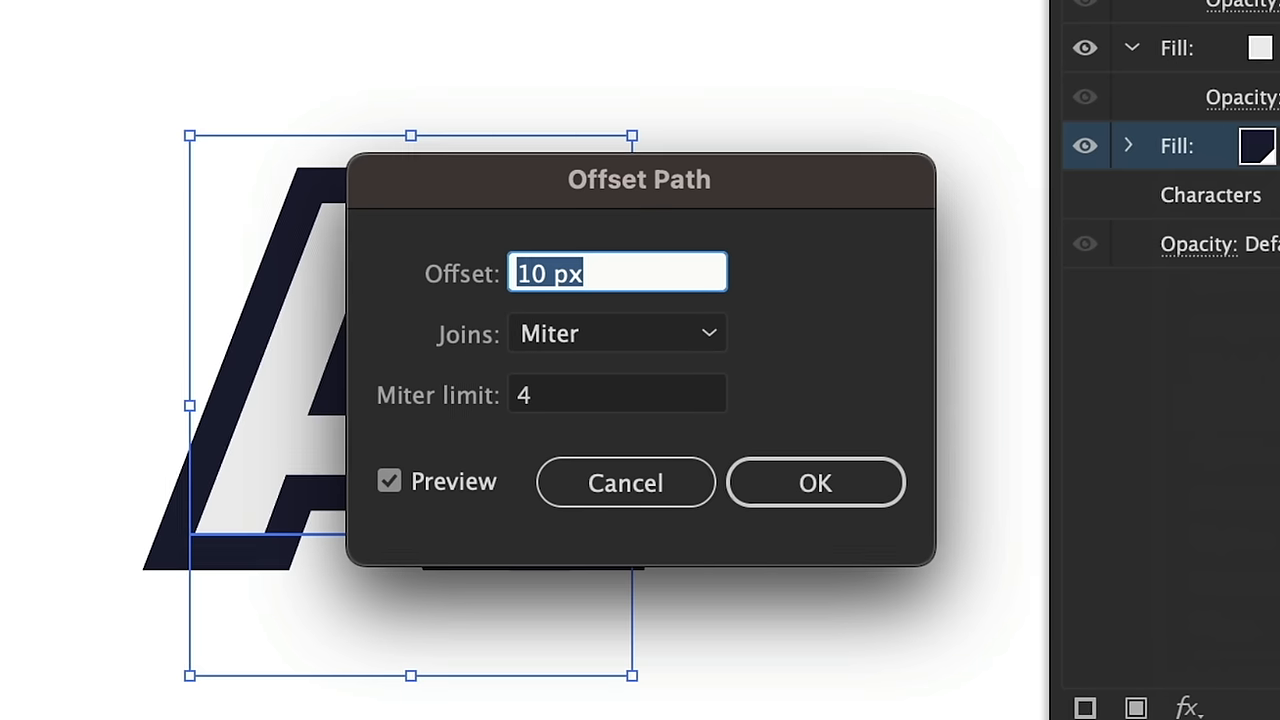
pyautogui.click(815, 482)
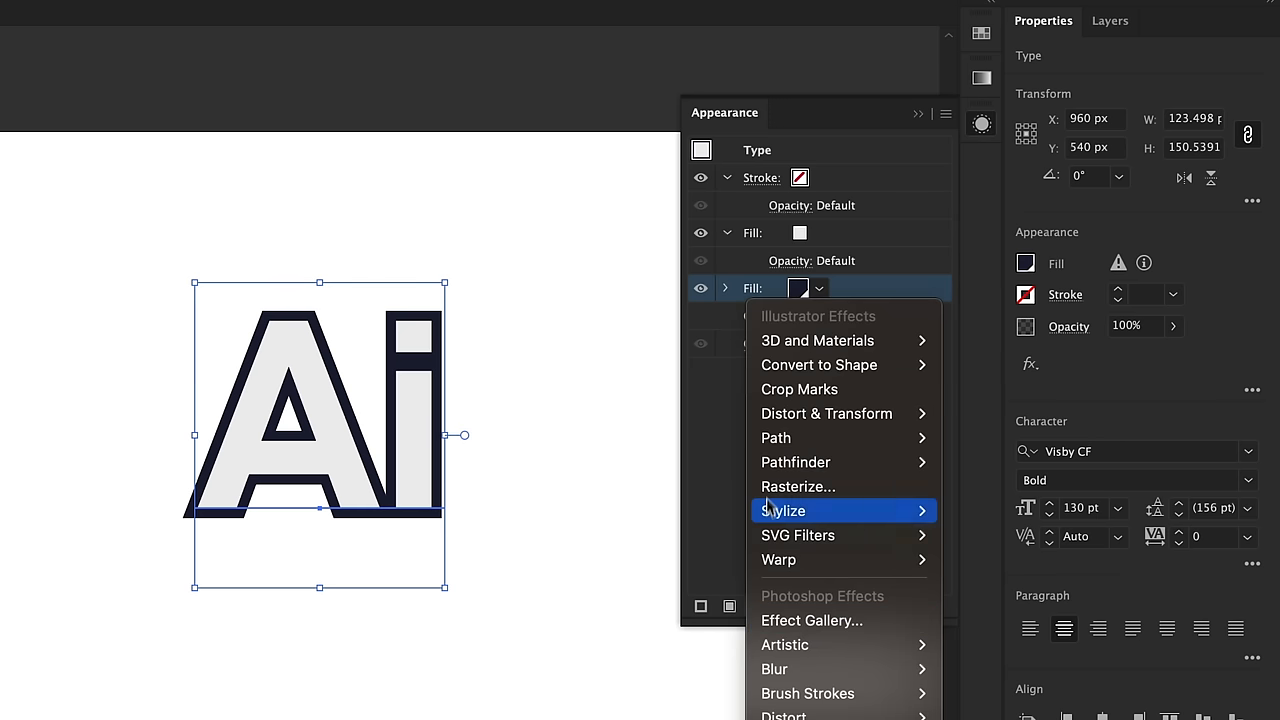
pyautogui.moveTo(826, 413)
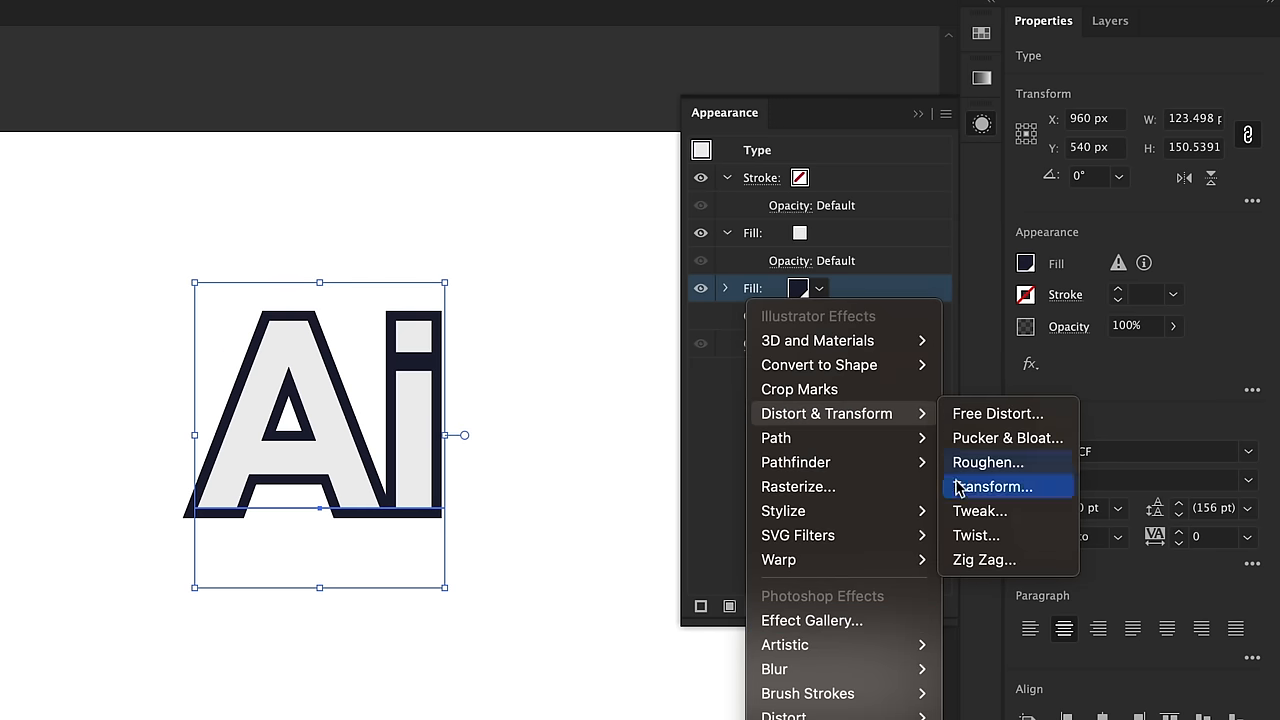
pyautogui.click(991, 486)
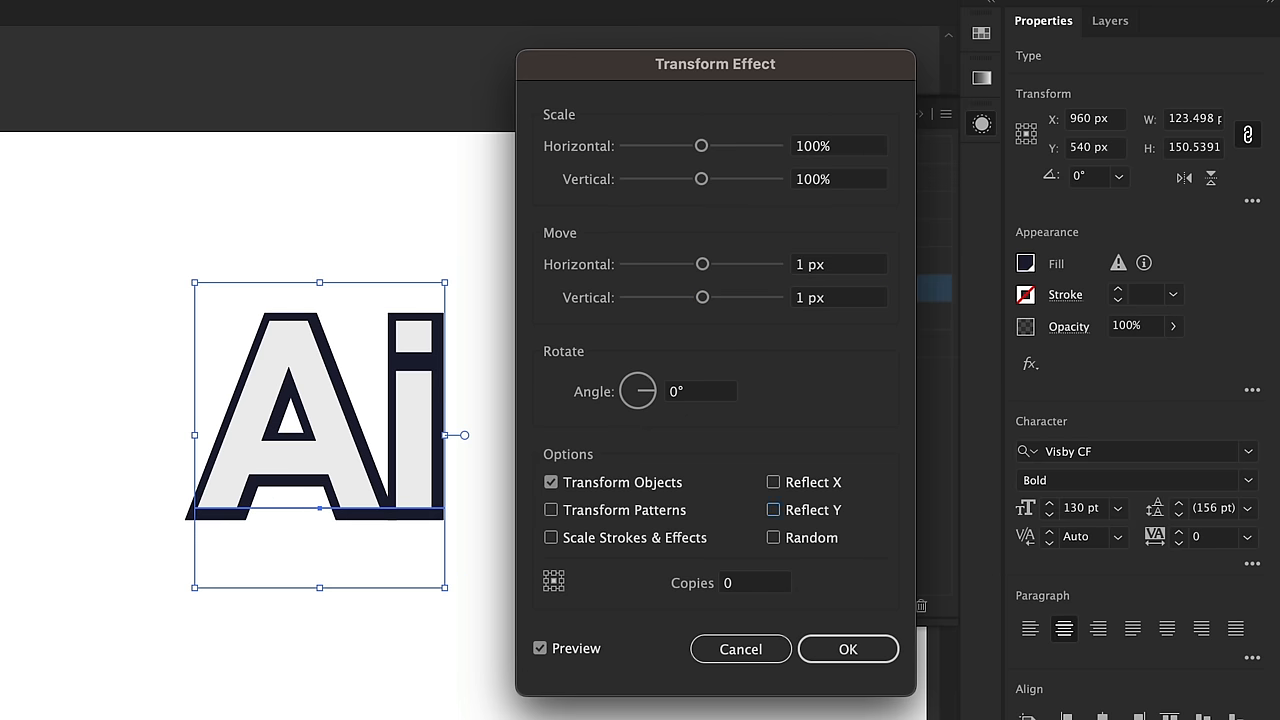
pyautogui.write('10')
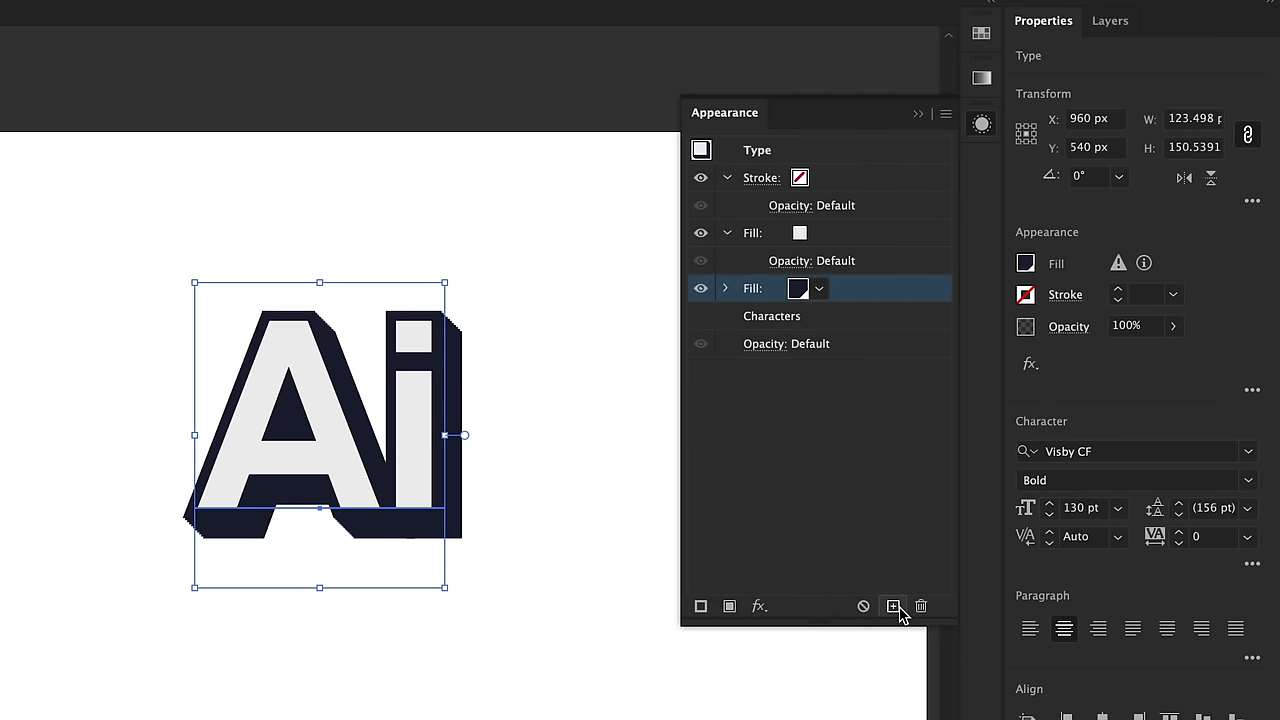
# Duplicate the navy fill, make the copy purple, and set its Transform copies to 23
pyautogui.click(893, 606)
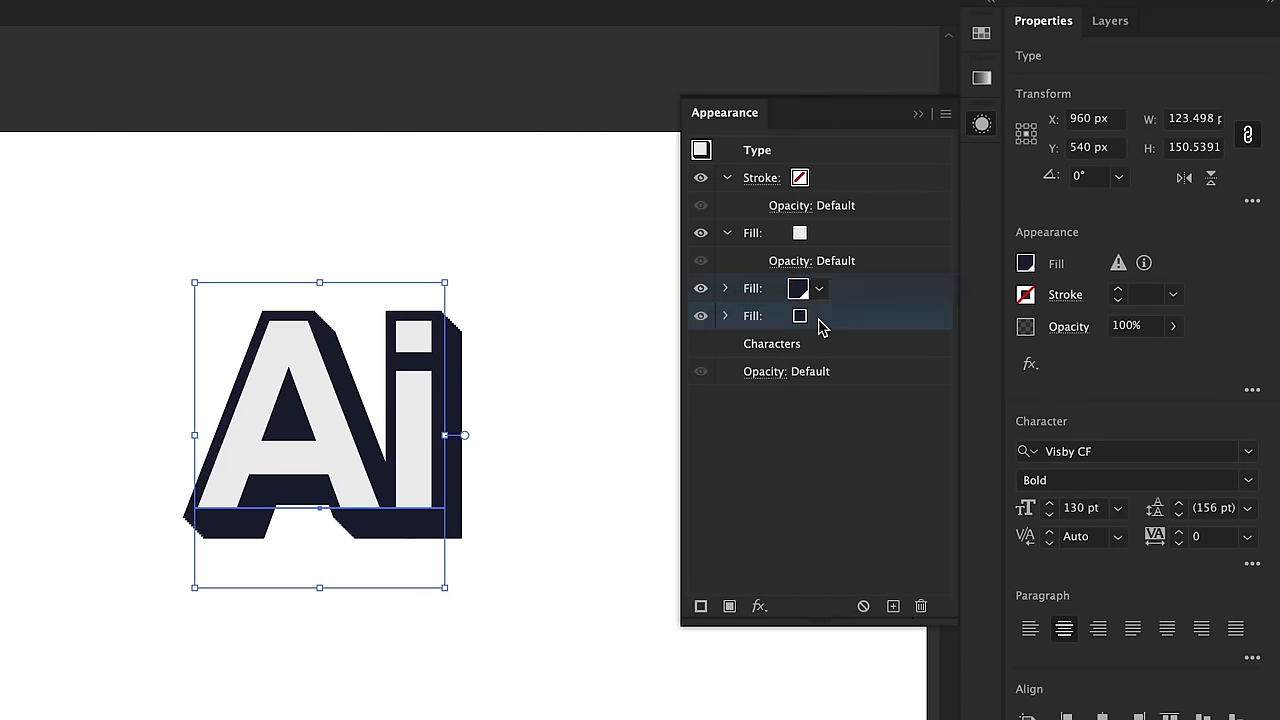
pyautogui.click(818, 316)
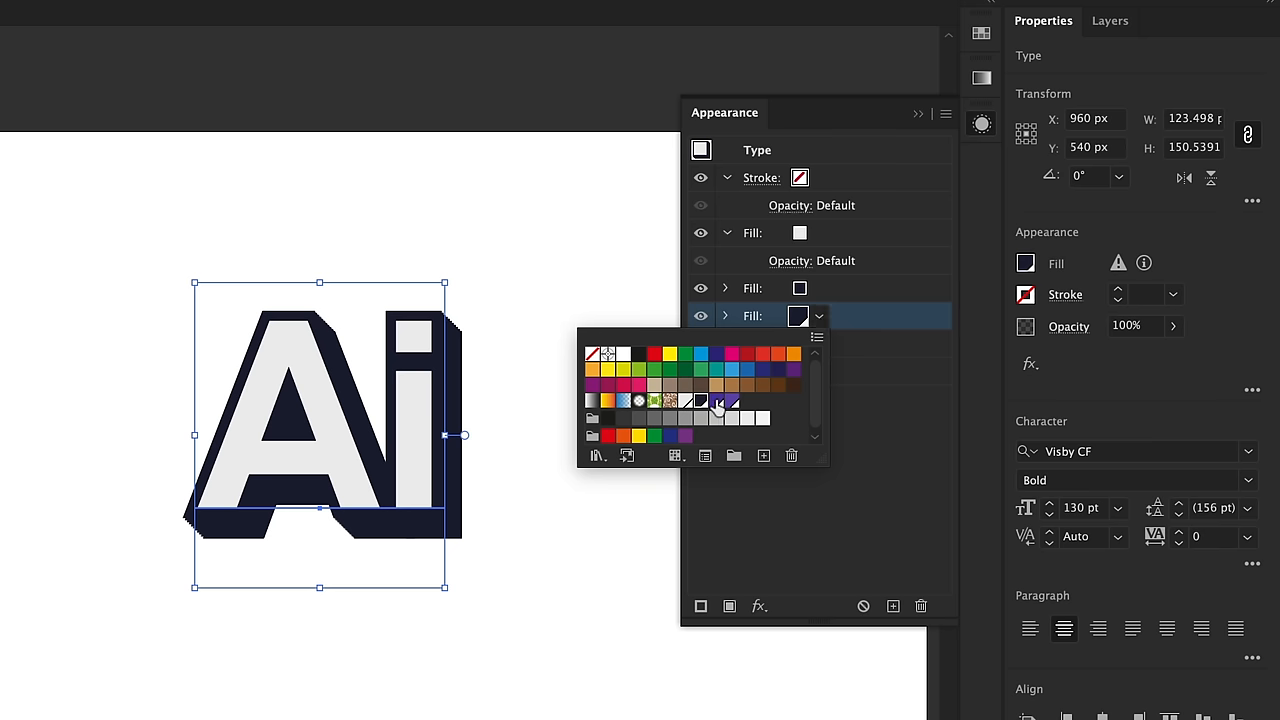
pyautogui.click(728, 401)
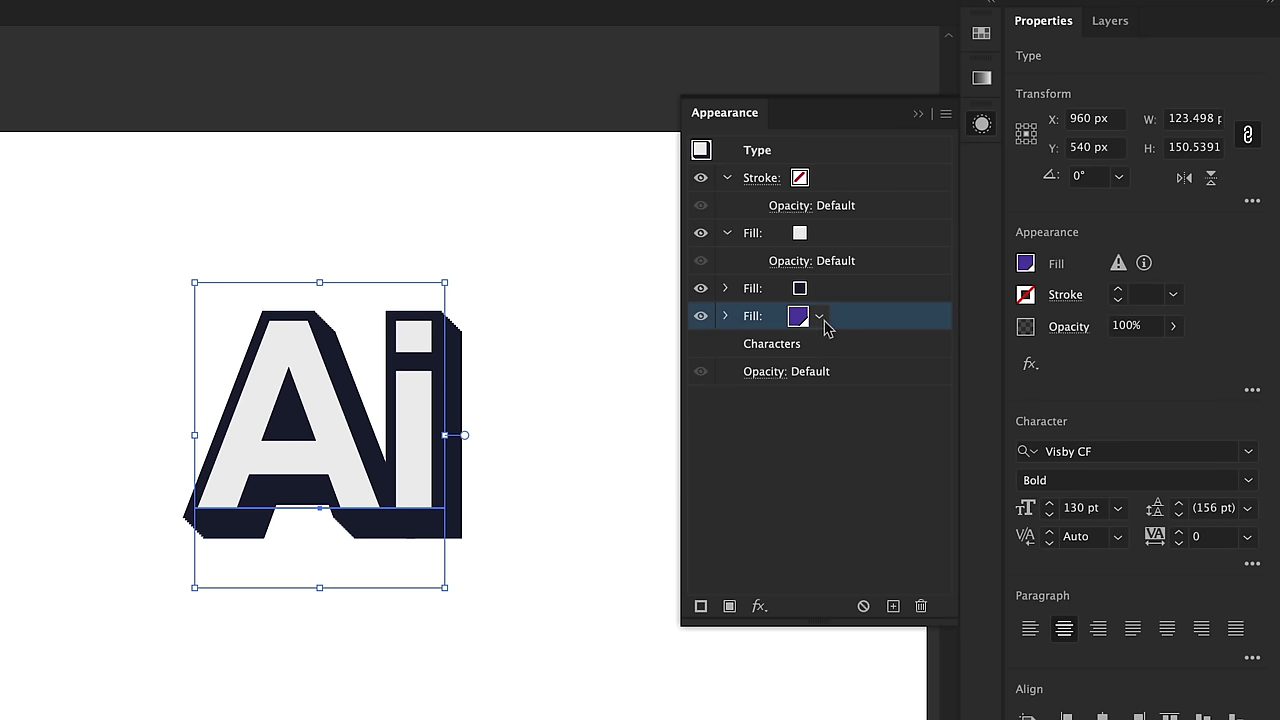
pyautogui.click(727, 316)
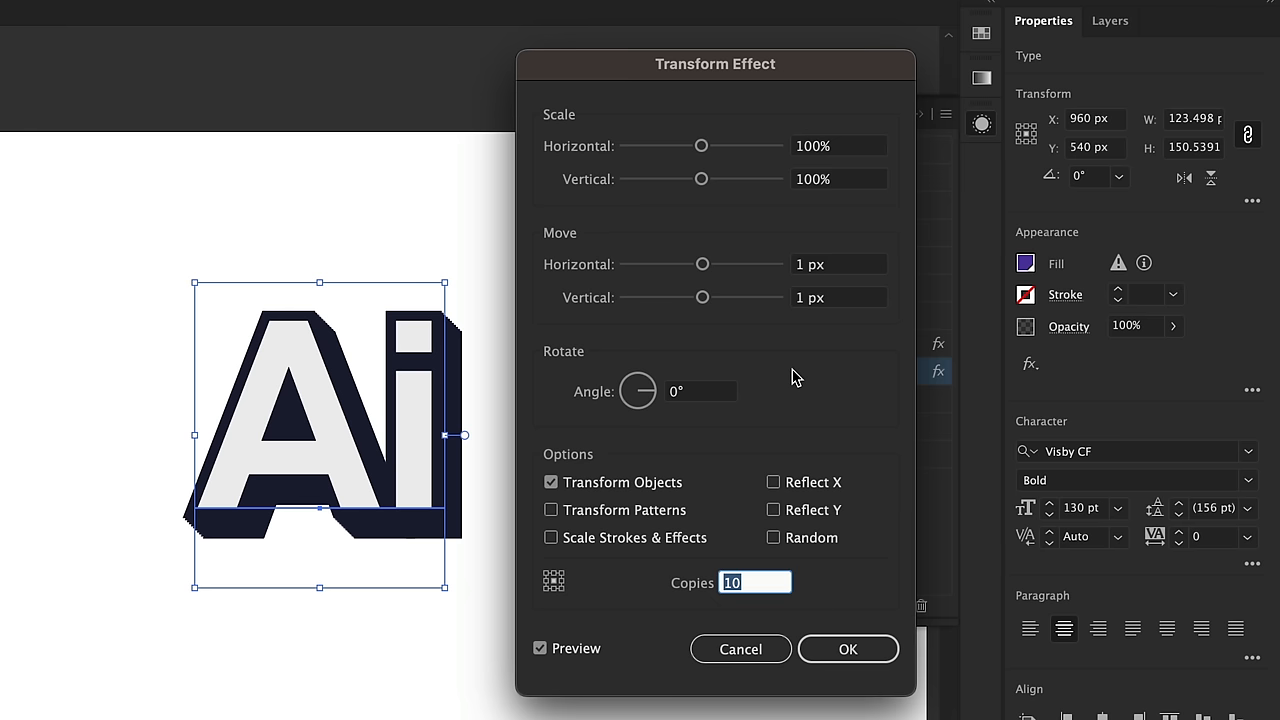
pyautogui.write('18')
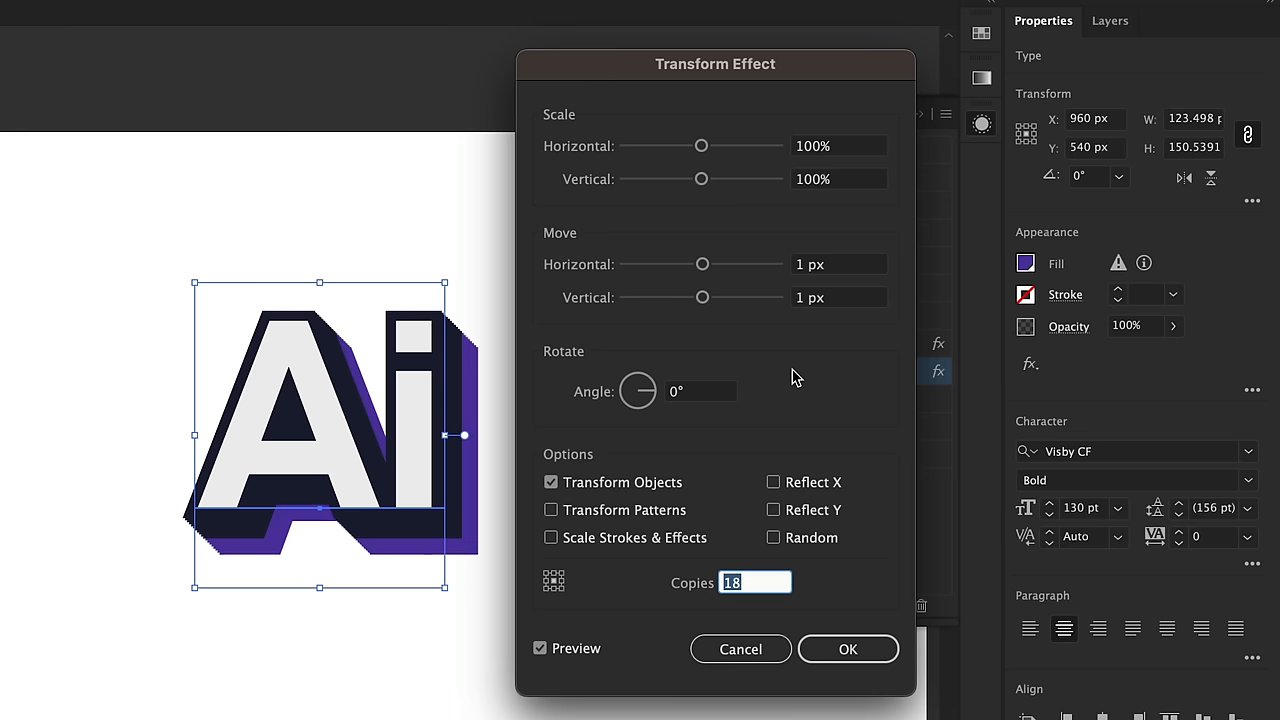
pyautogui.write('23')
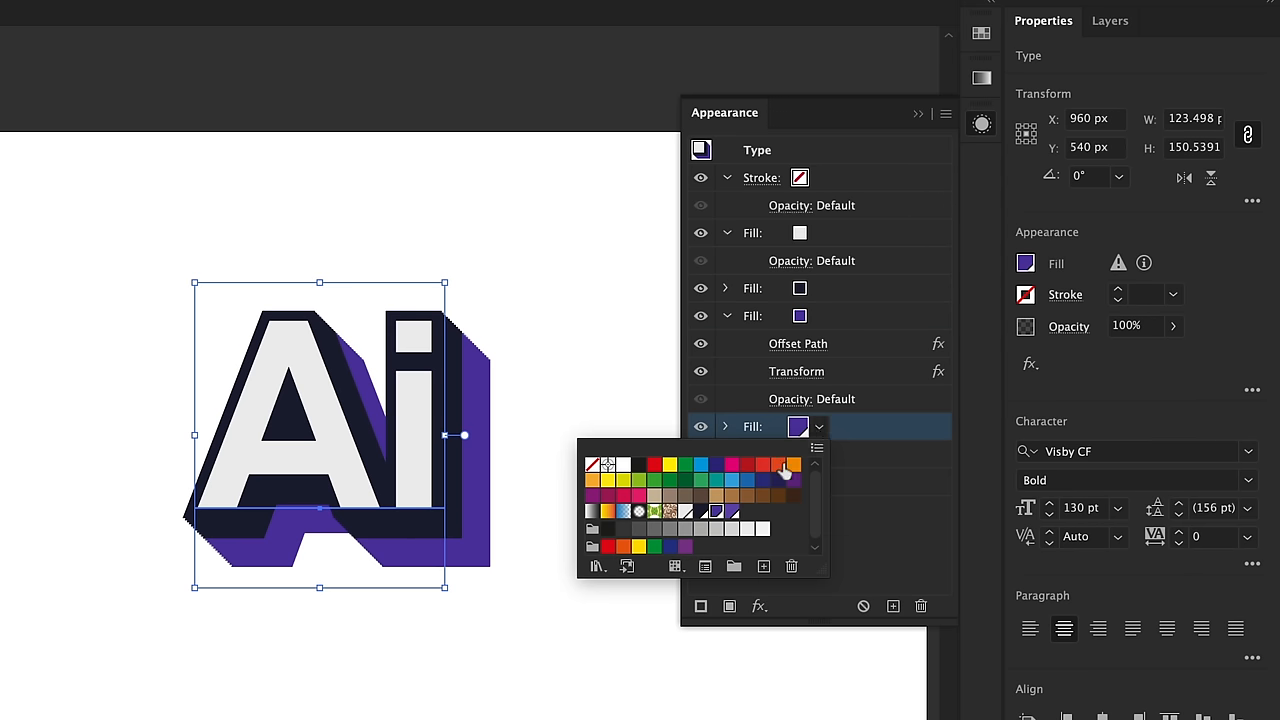
# Colour the new bottom fill purple and raise its Transform copies to 29
pyautogui.click(818, 426)
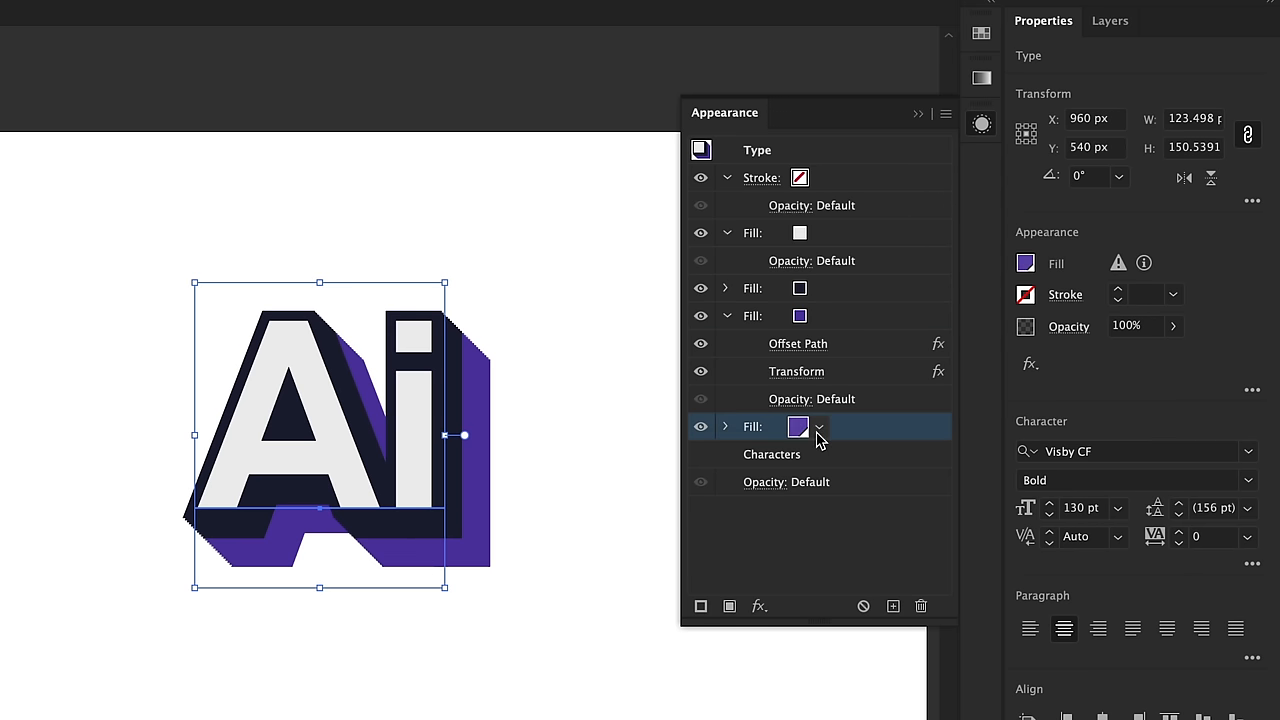
pyautogui.click(726, 427)
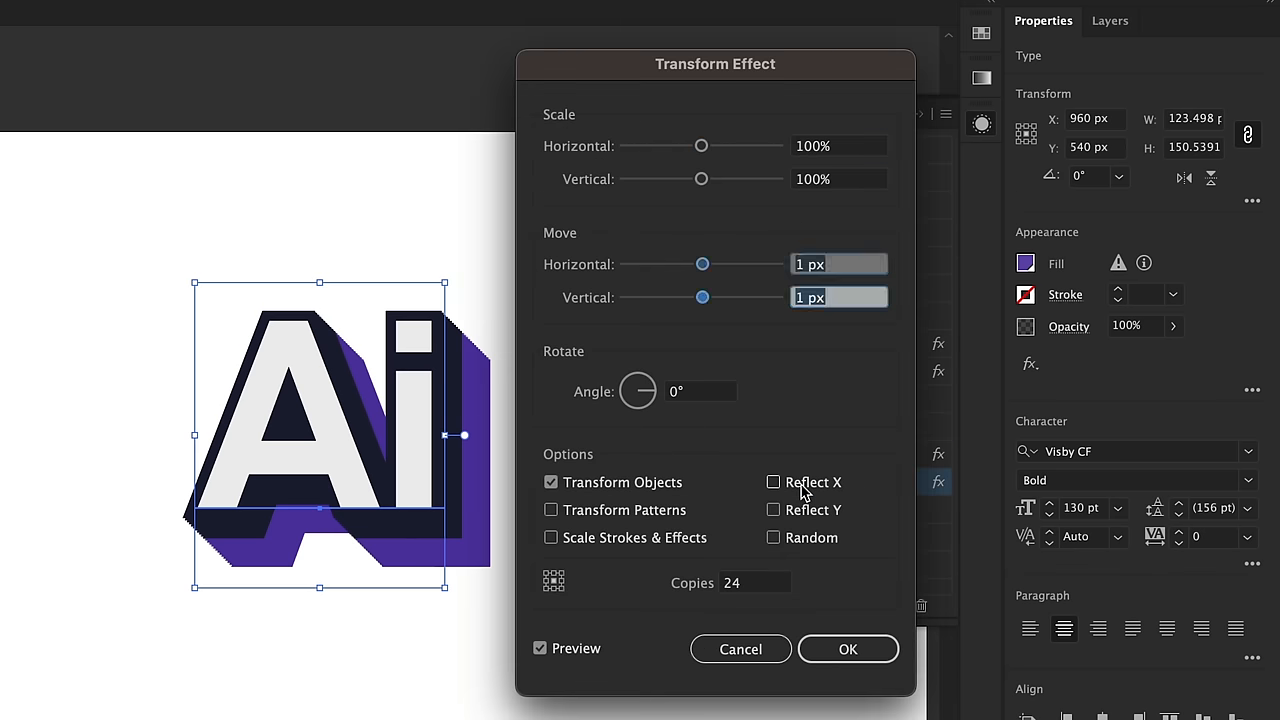
pyautogui.write('29')
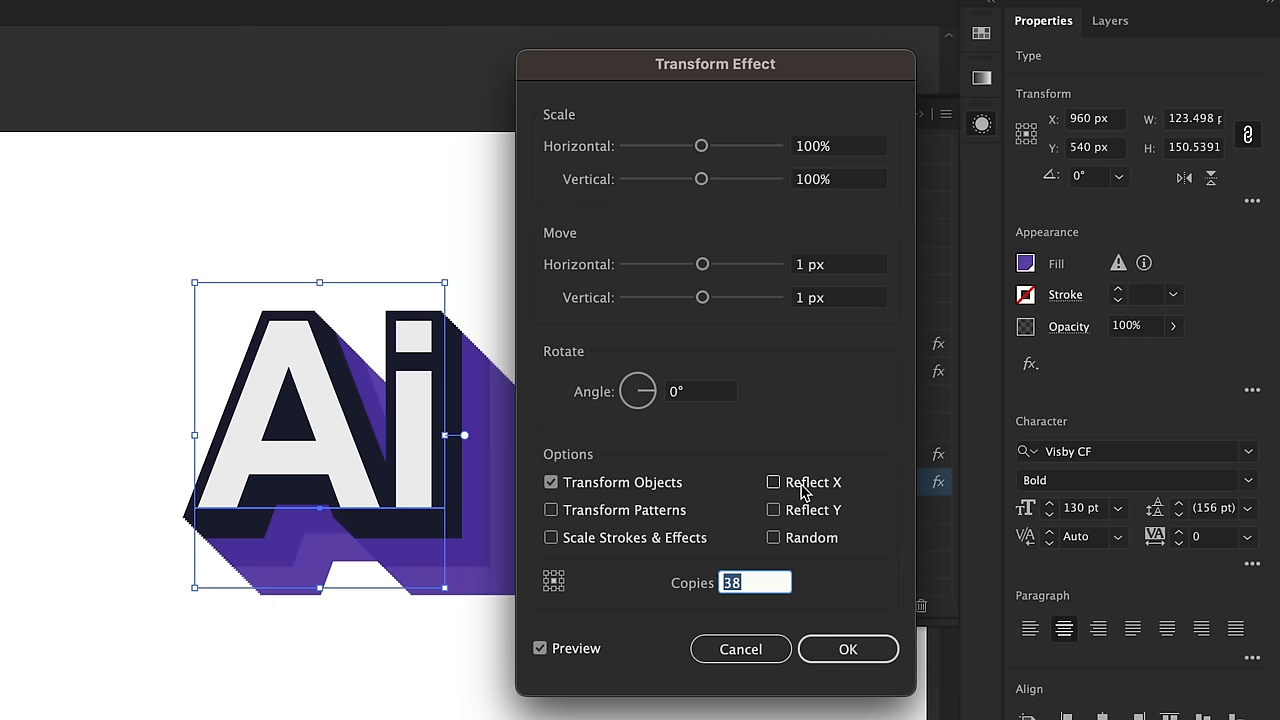
pyautogui.click(848, 649)
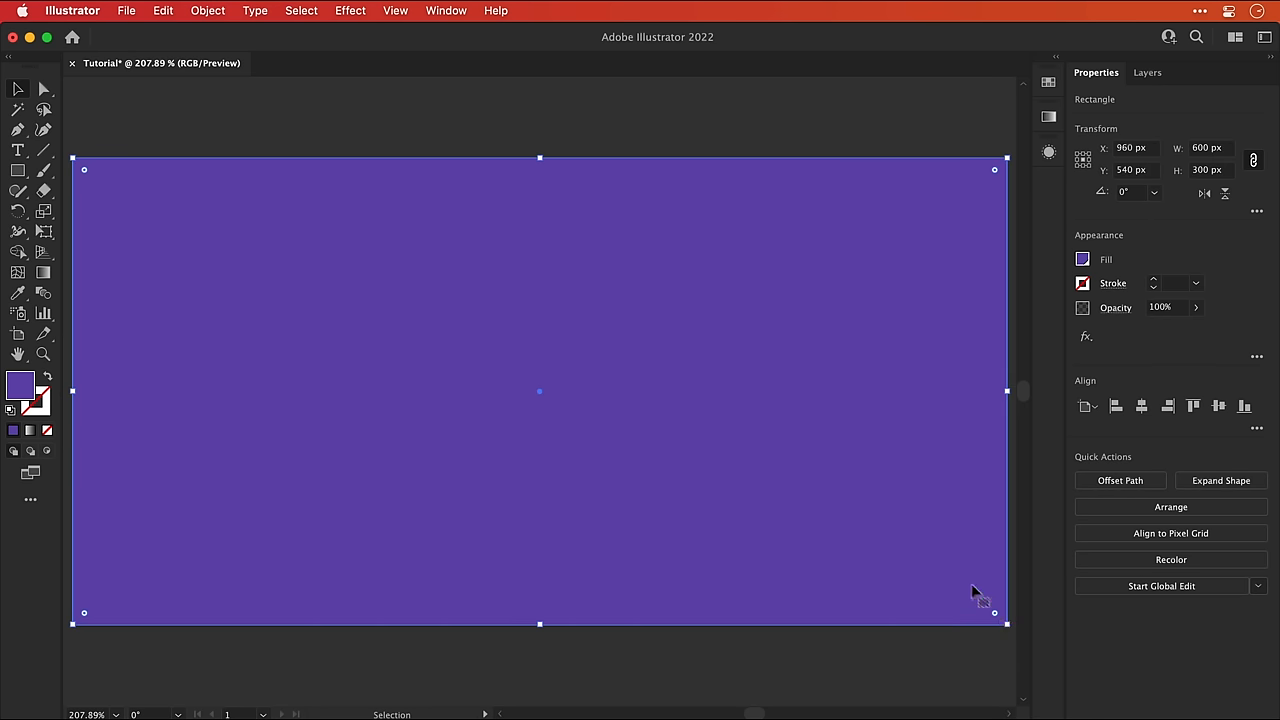
# Send the purple 600×300 px rectangle to the back with Arrange > Send to Back
pyautogui.rightClick(977, 590)
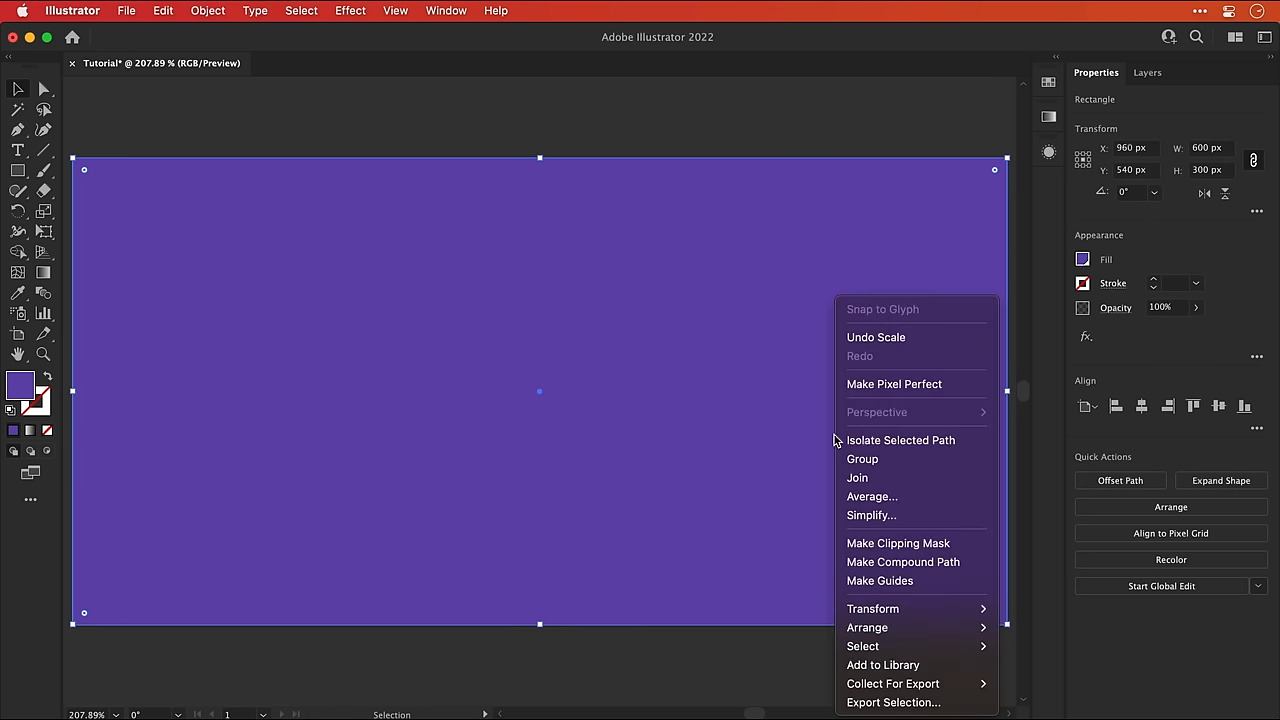
pyautogui.moveTo(867, 627)
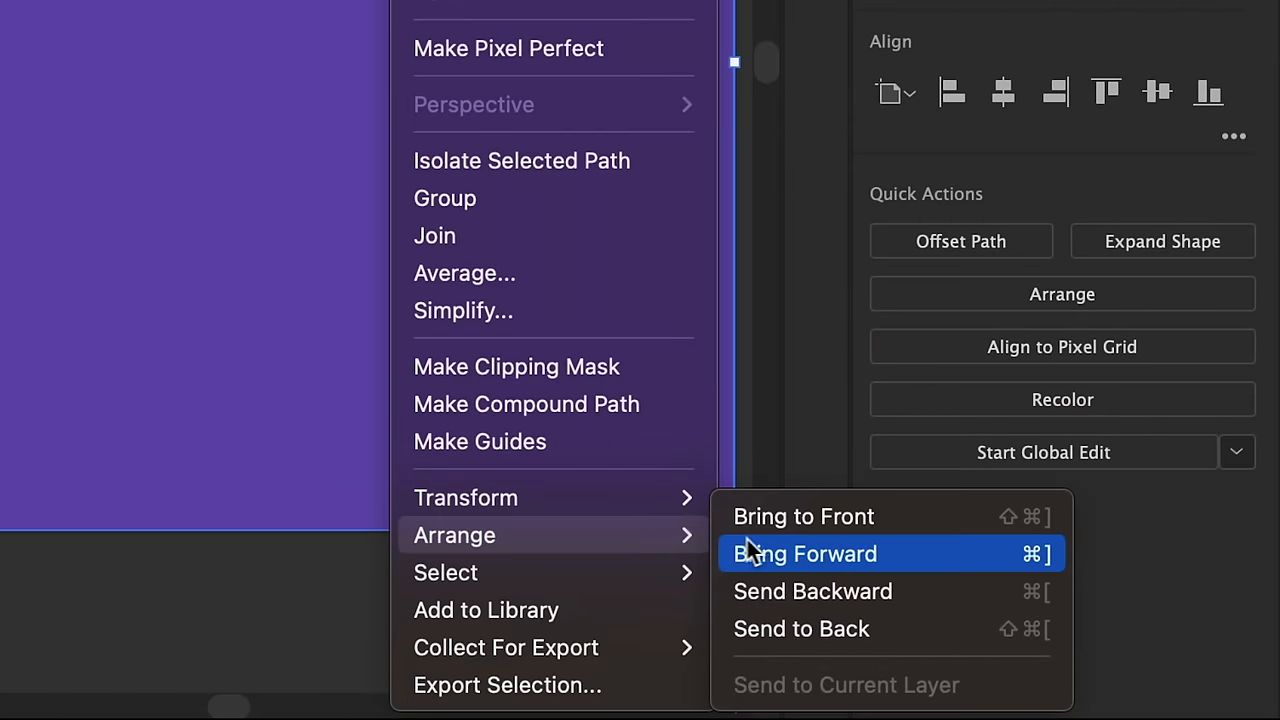
pyautogui.click(804, 553)
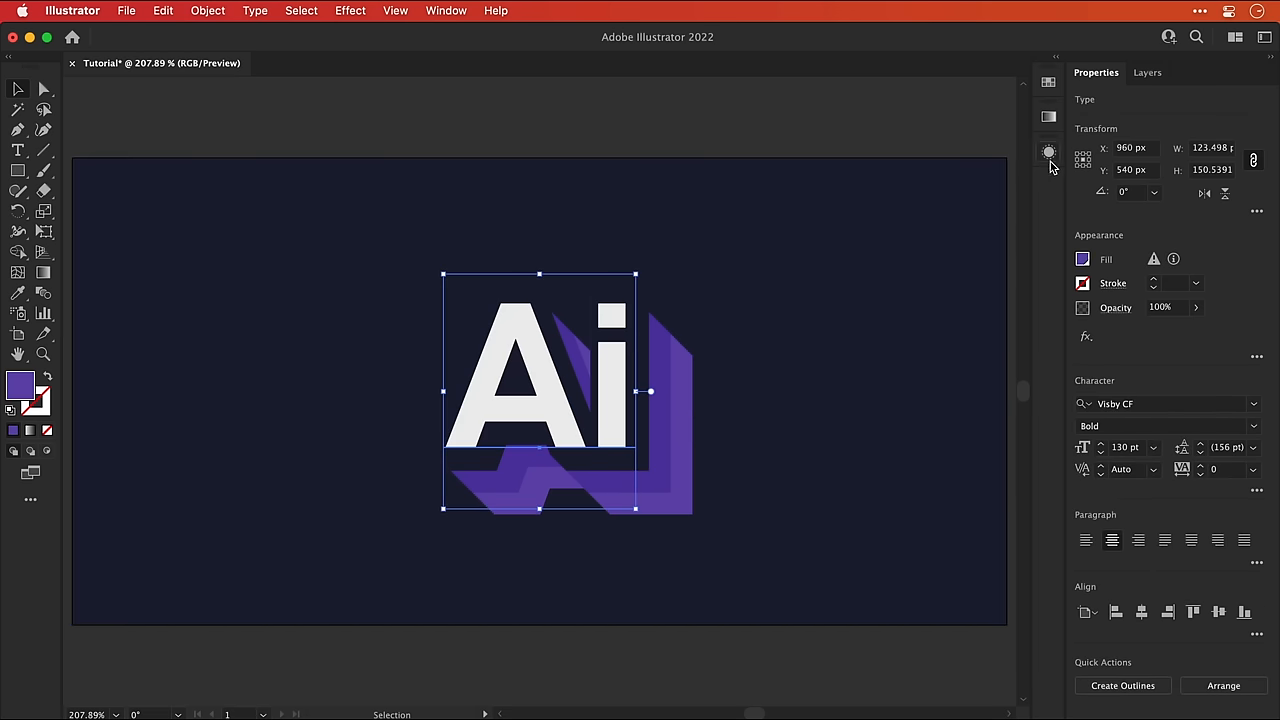
# Make the lowest fill white and apply a 9 px Offset Path to it
pyautogui.click(1048, 152)
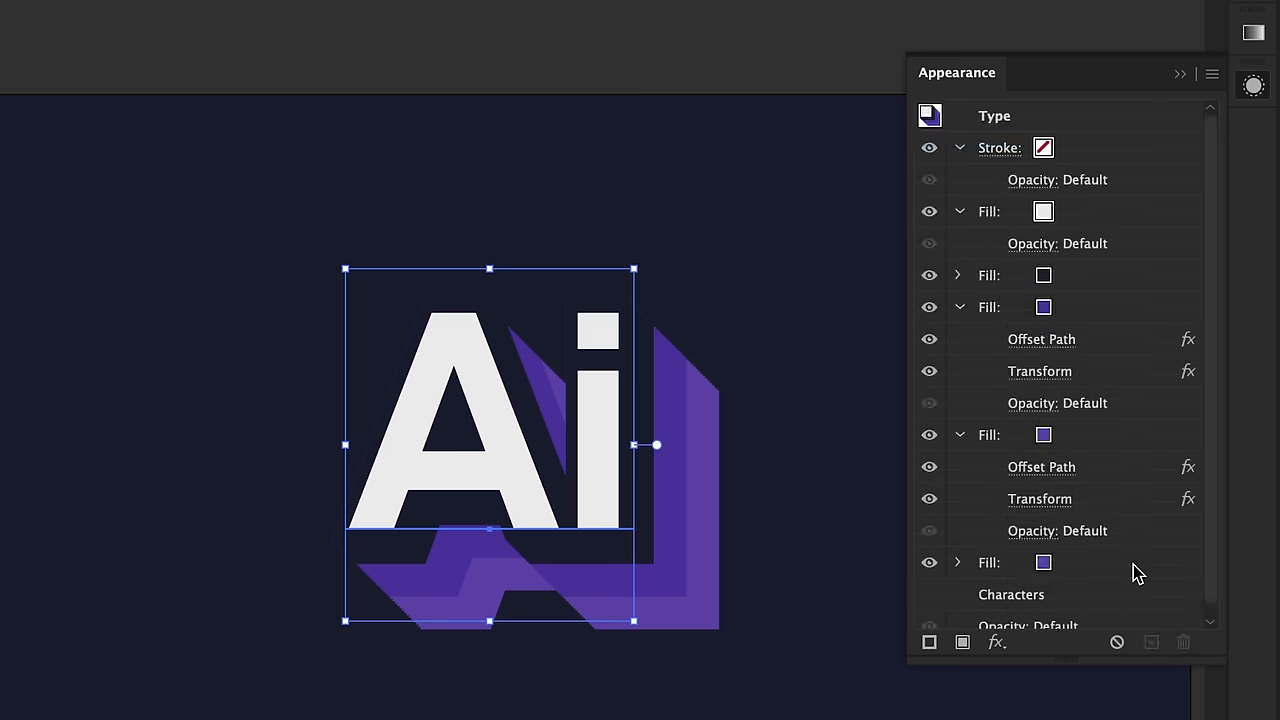
pyautogui.click(1043, 562)
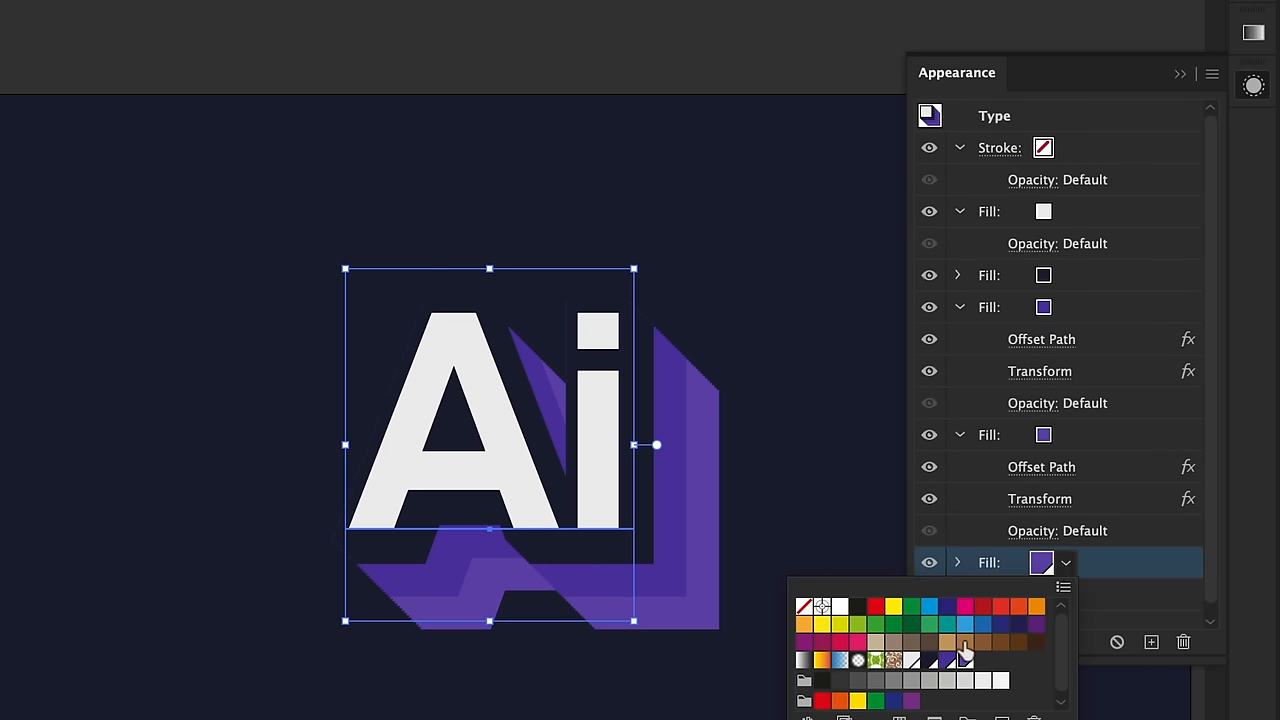
pyautogui.click(965, 659)
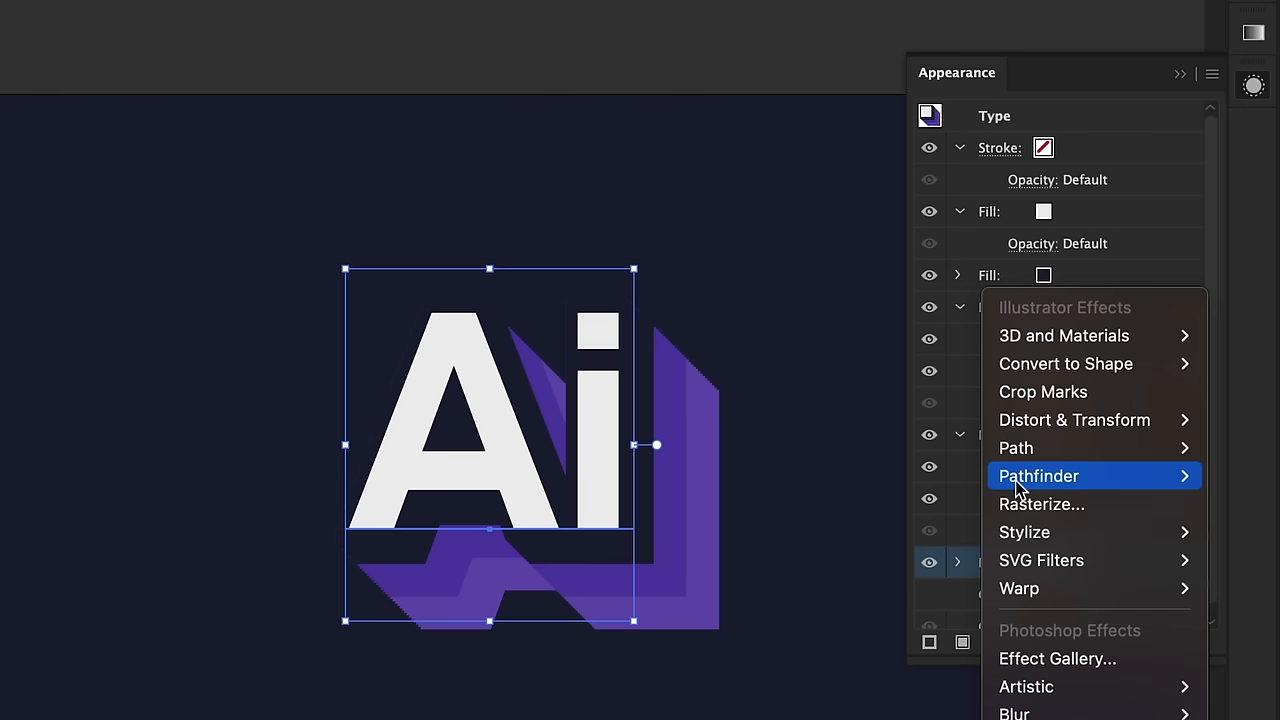
pyautogui.click(1015, 447)
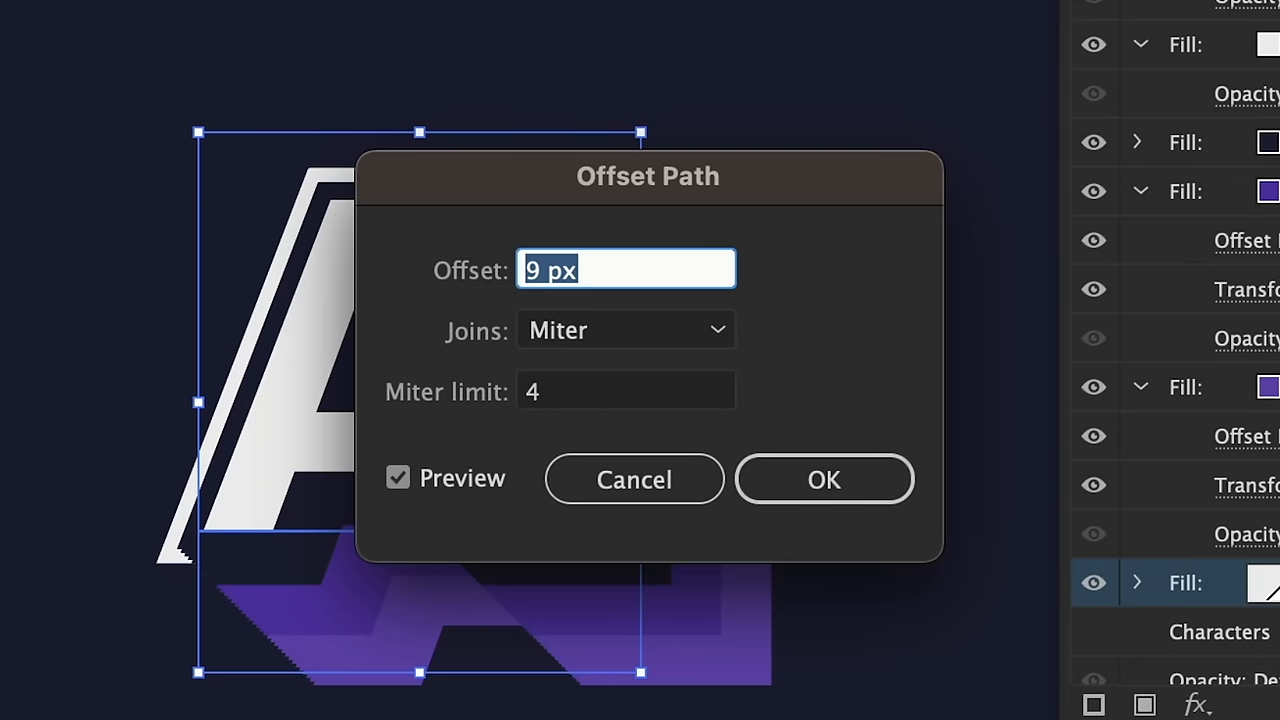
pyautogui.click(824, 479)
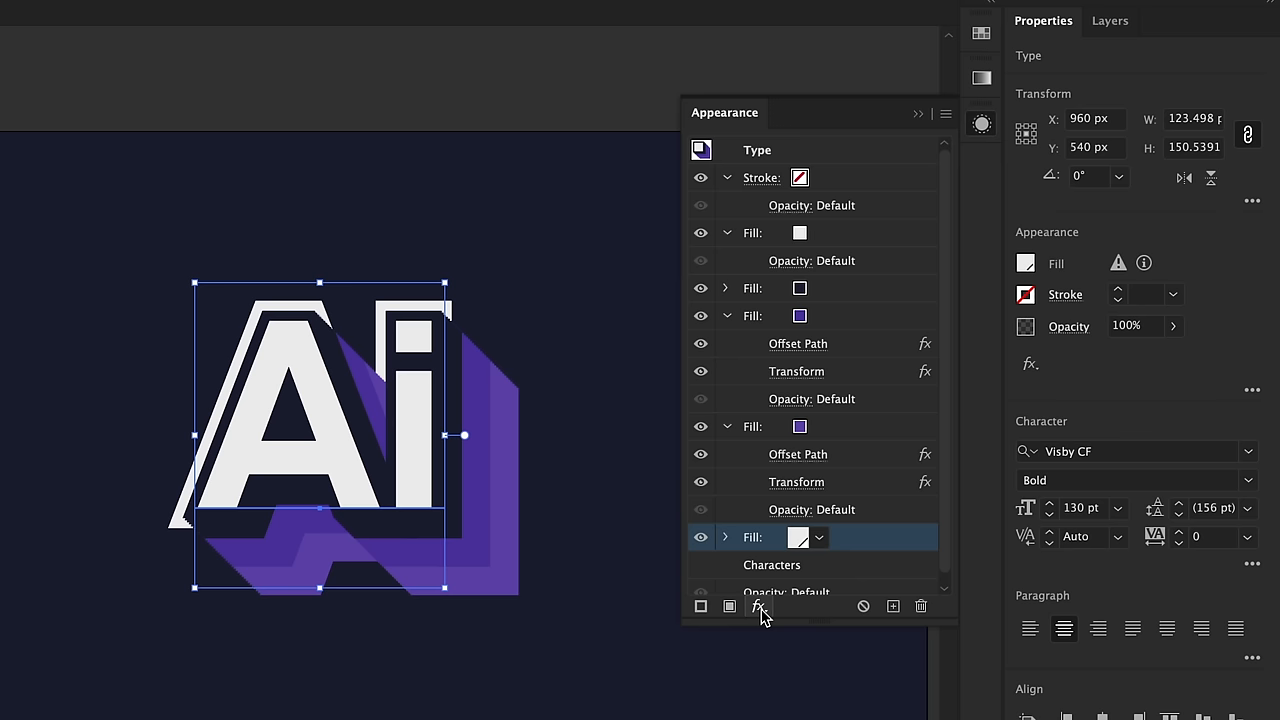
# Add a Transform effect to the white fill with 1 px moves and 38 copies
pyautogui.click(759, 606)
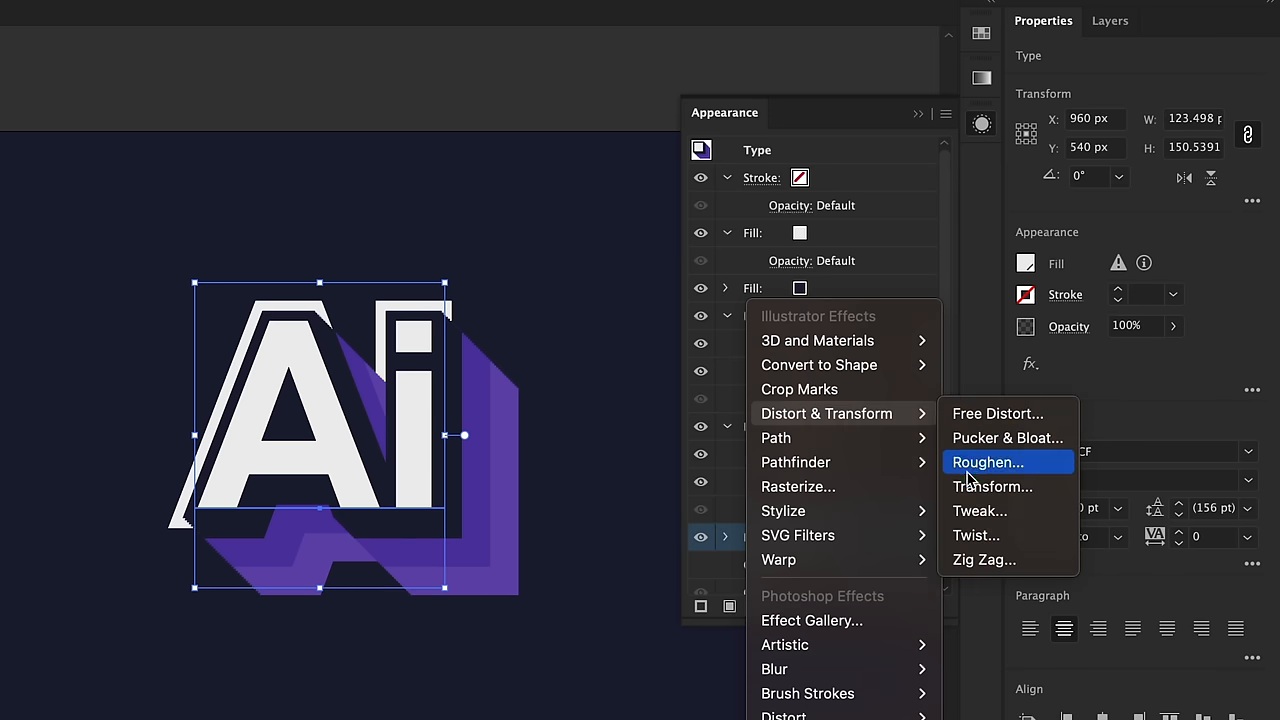
pyautogui.click(993, 486)
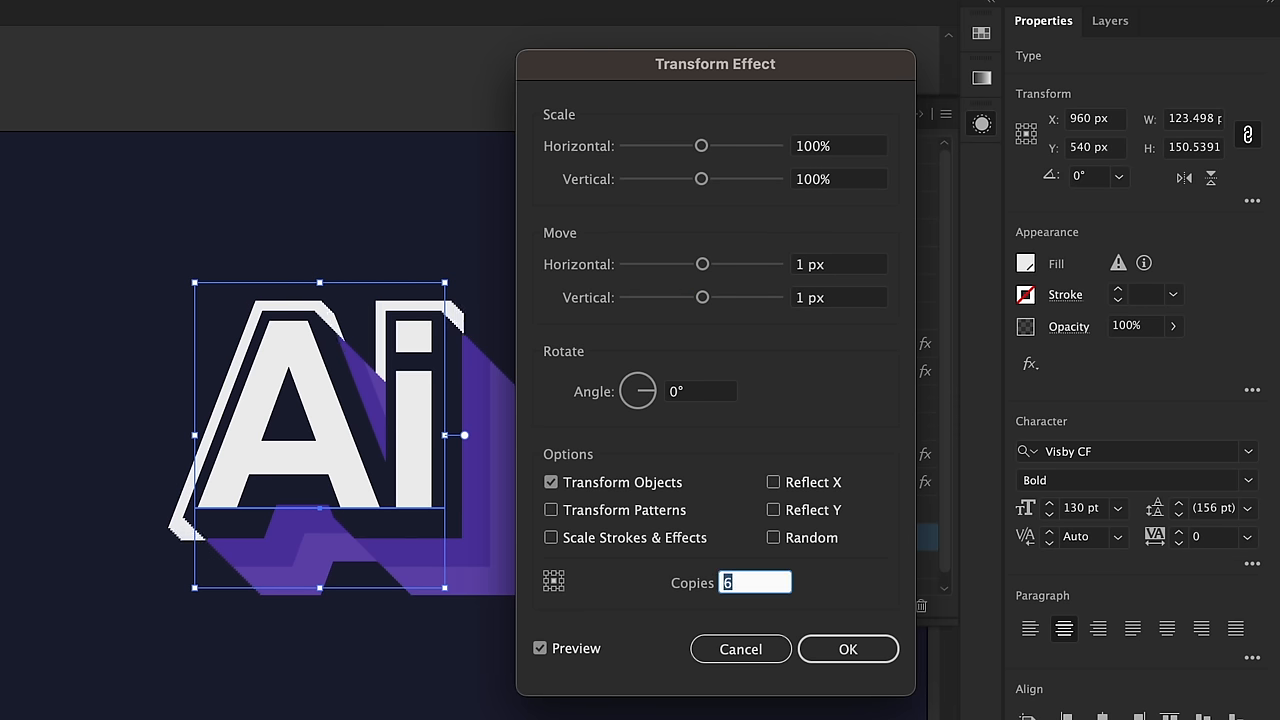
pyautogui.write('22')
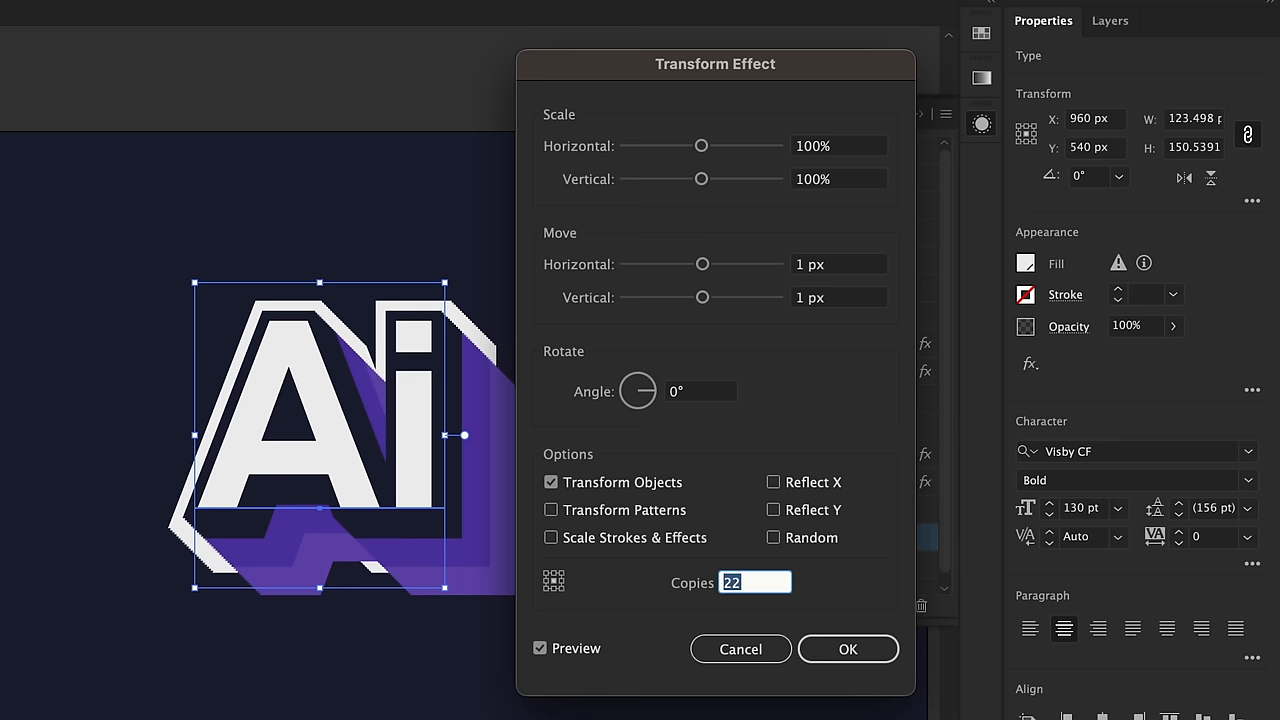
pyautogui.write('38')
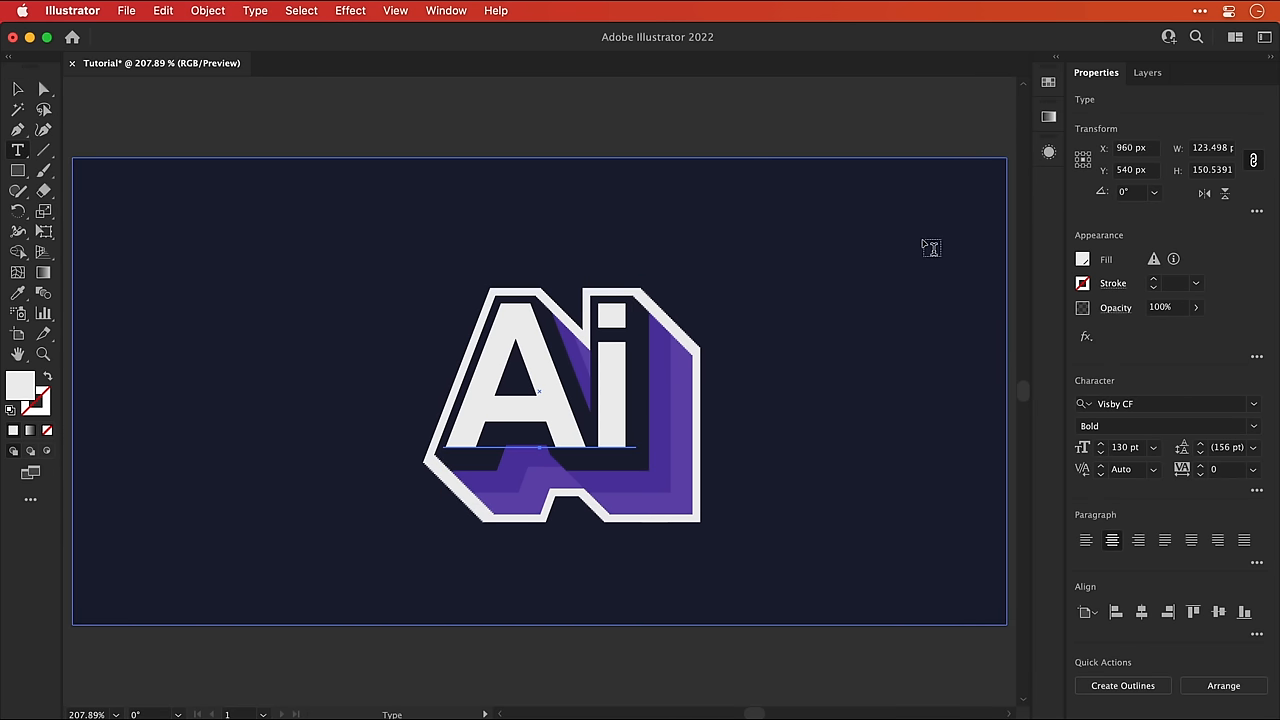
pyautogui.write('He')
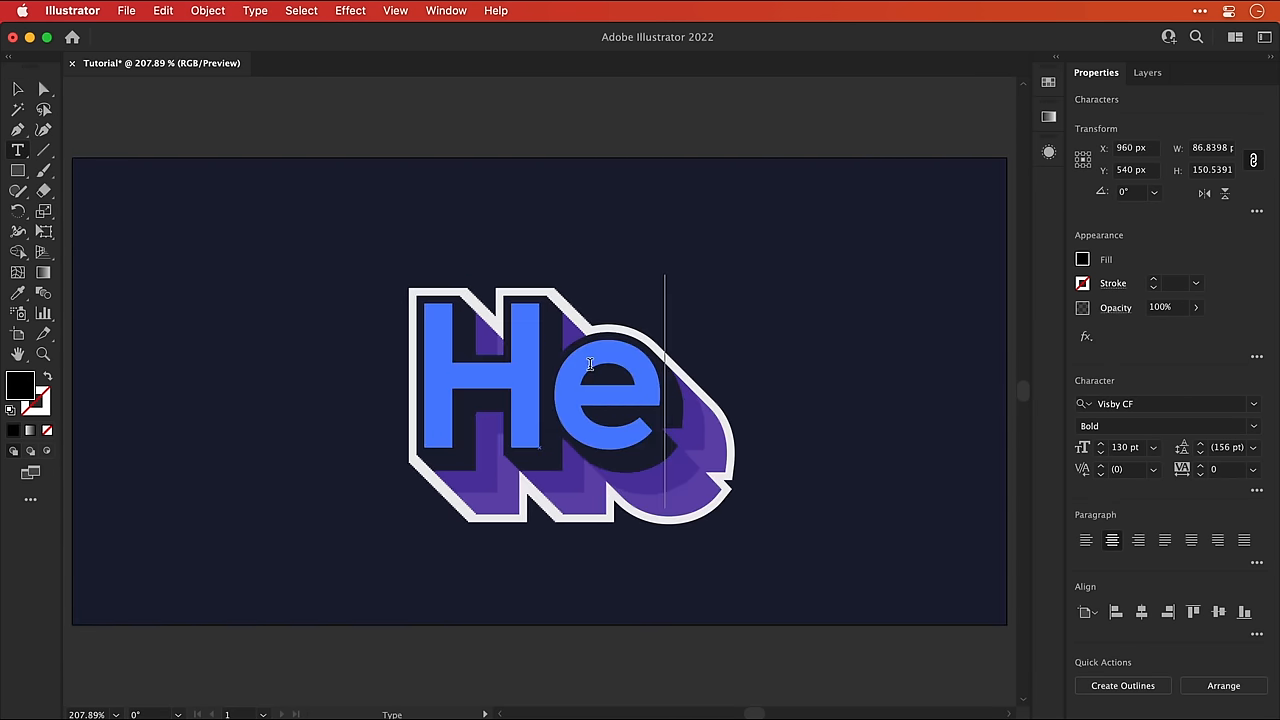
pyautogui.write('llo')
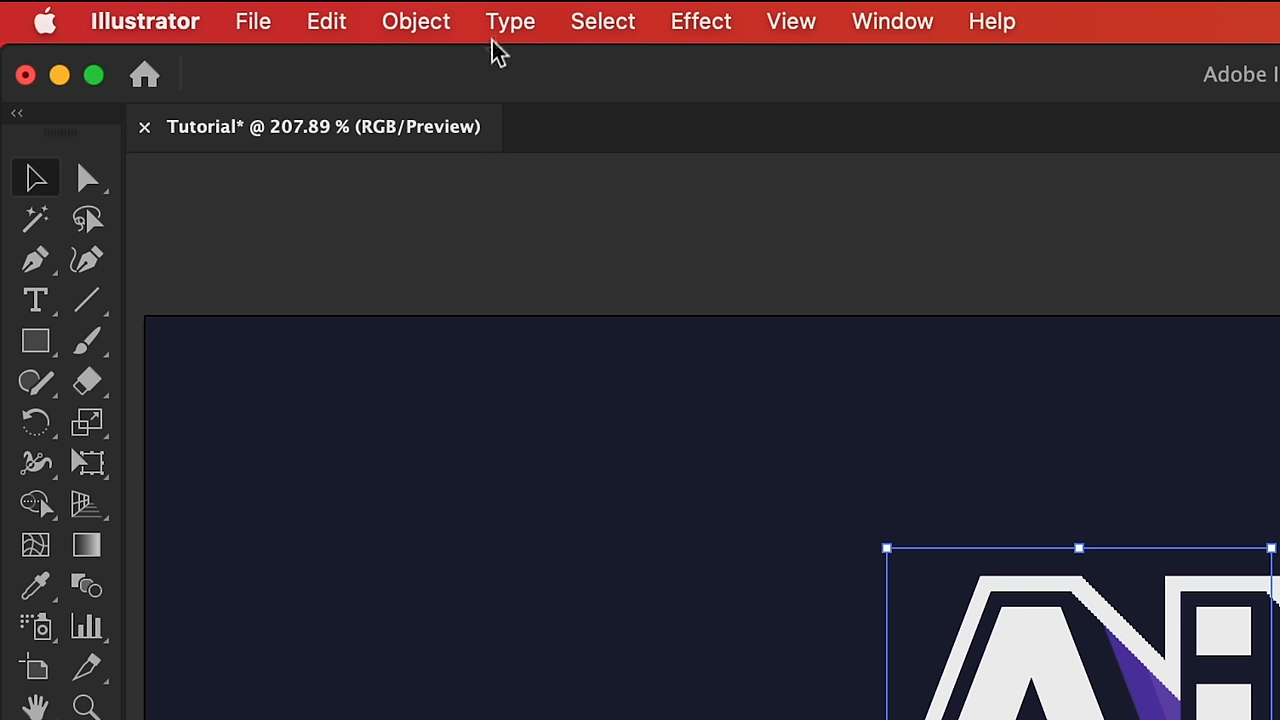
# Create outlines from the Ai text, round its corners, and check the group's appearance
pyautogui.click(509, 21)
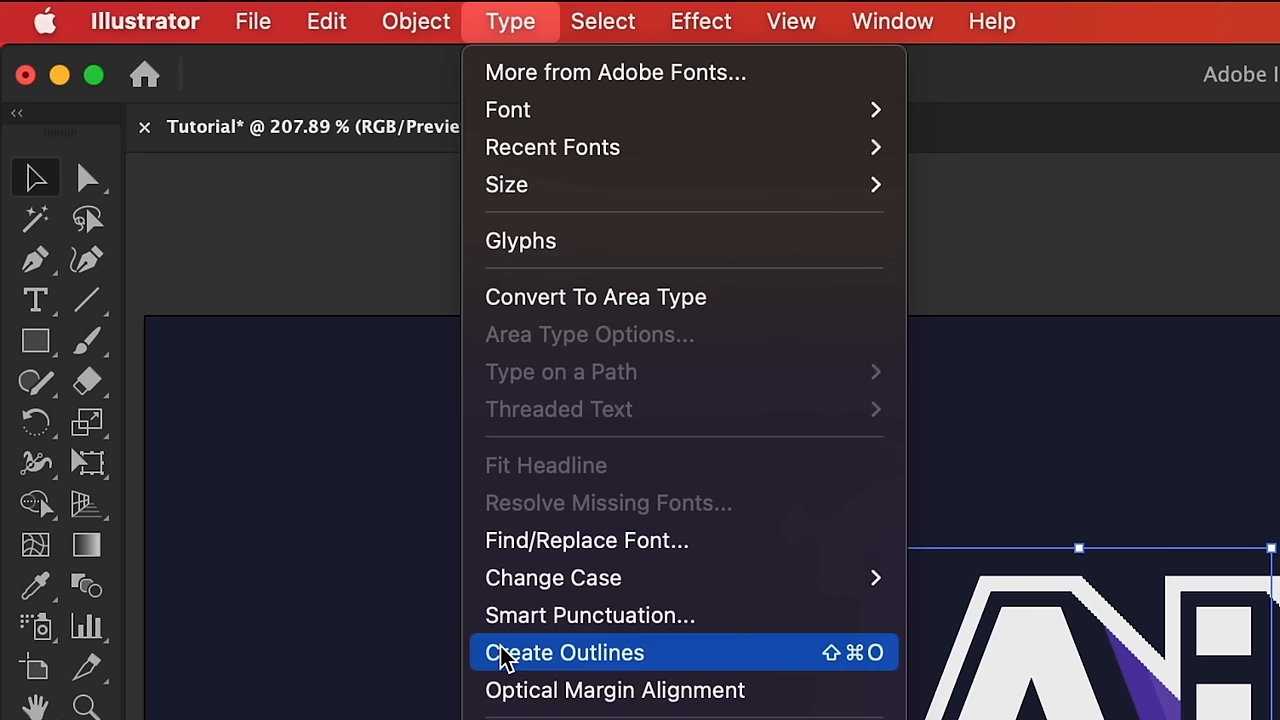
pyautogui.click(564, 652)
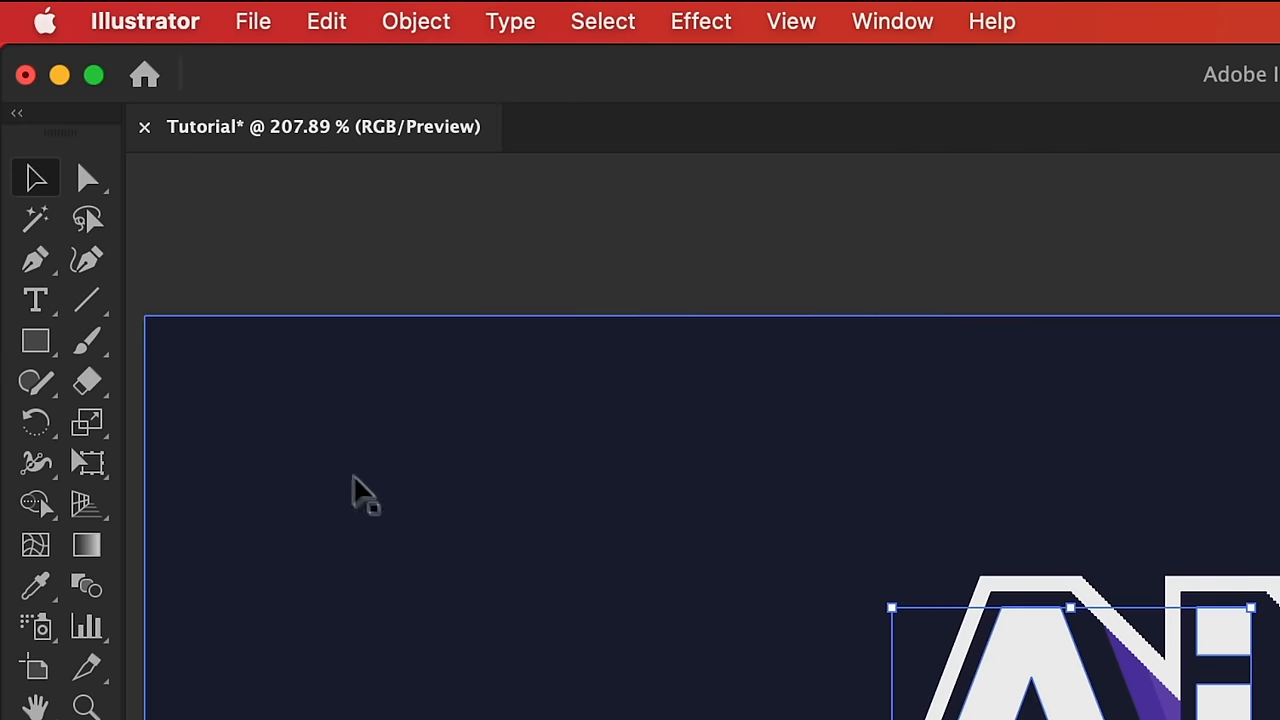
pyautogui.click(87, 177)
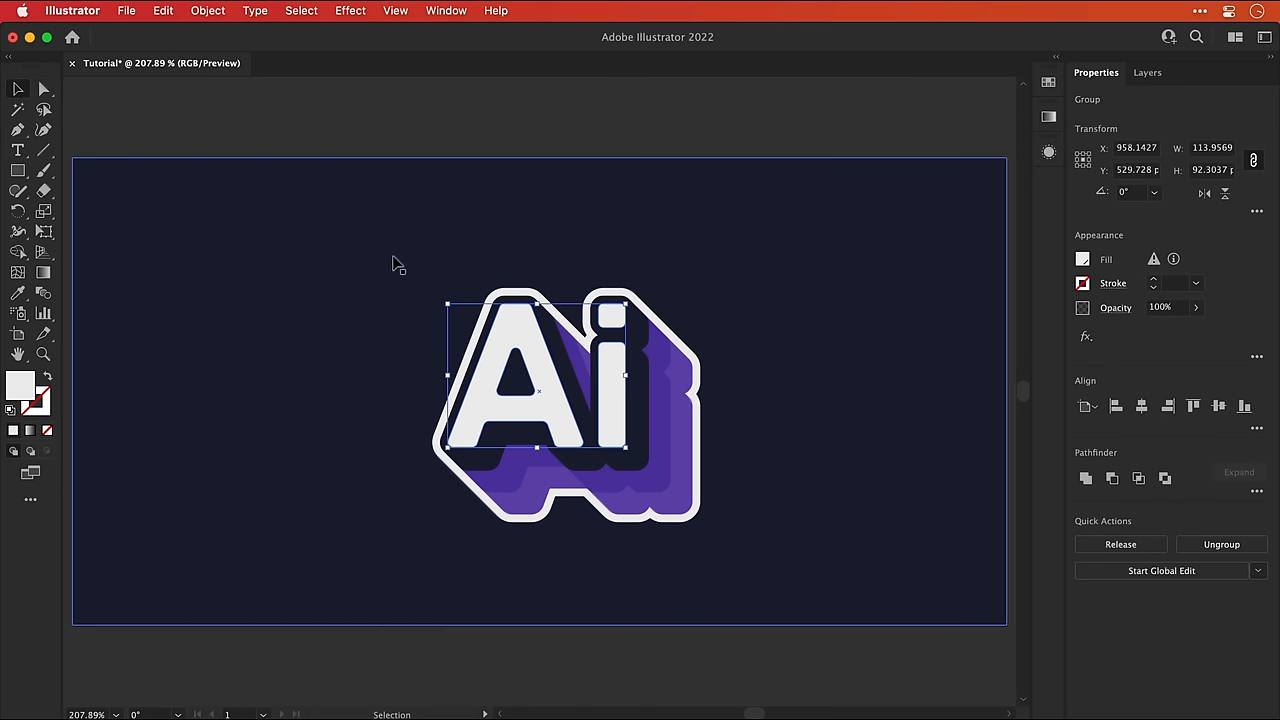
pyautogui.click(1048, 152)
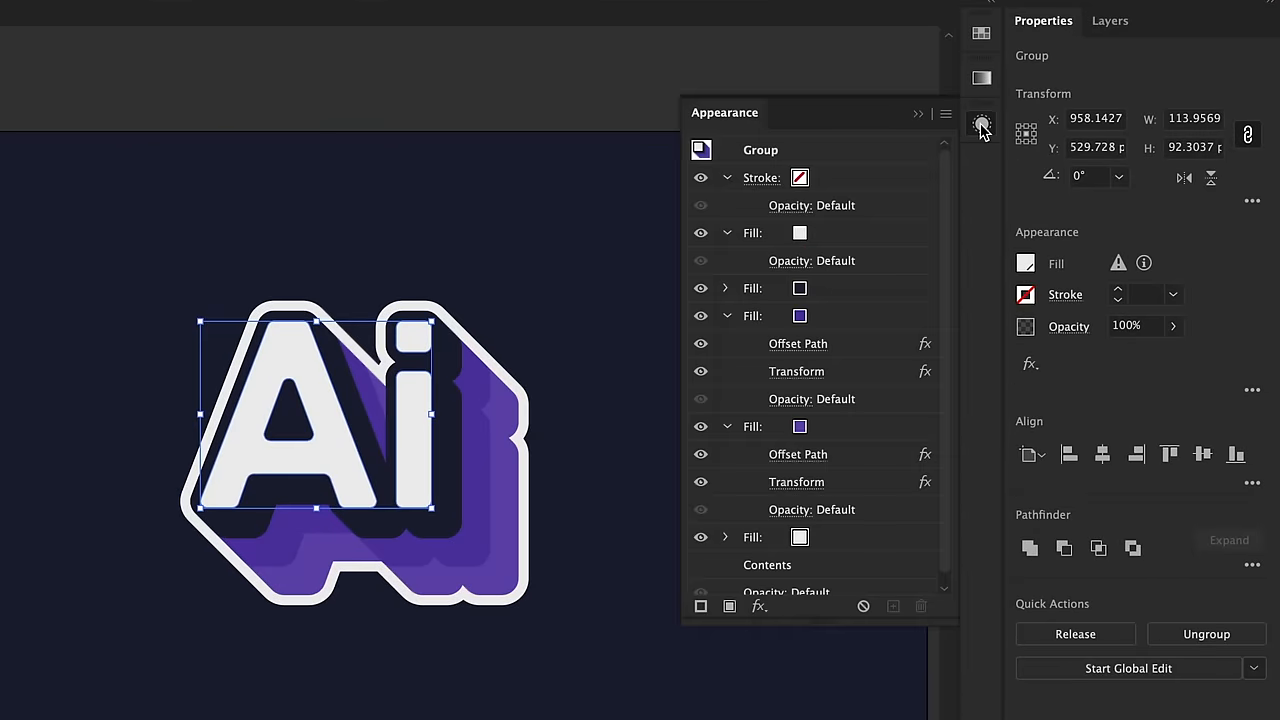
pyautogui.click(796, 482)
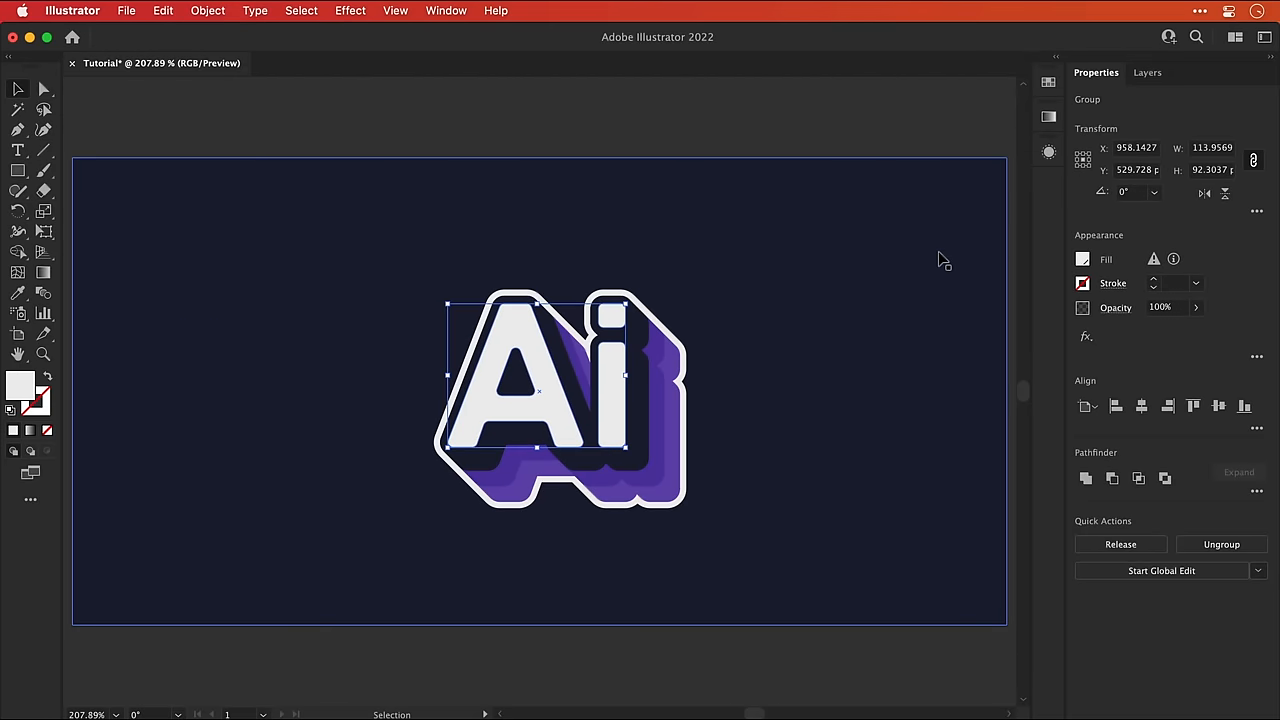
# Apply Free Distort to the Ai sticker group, dragging a corner to slant it
pyautogui.click(350, 10)
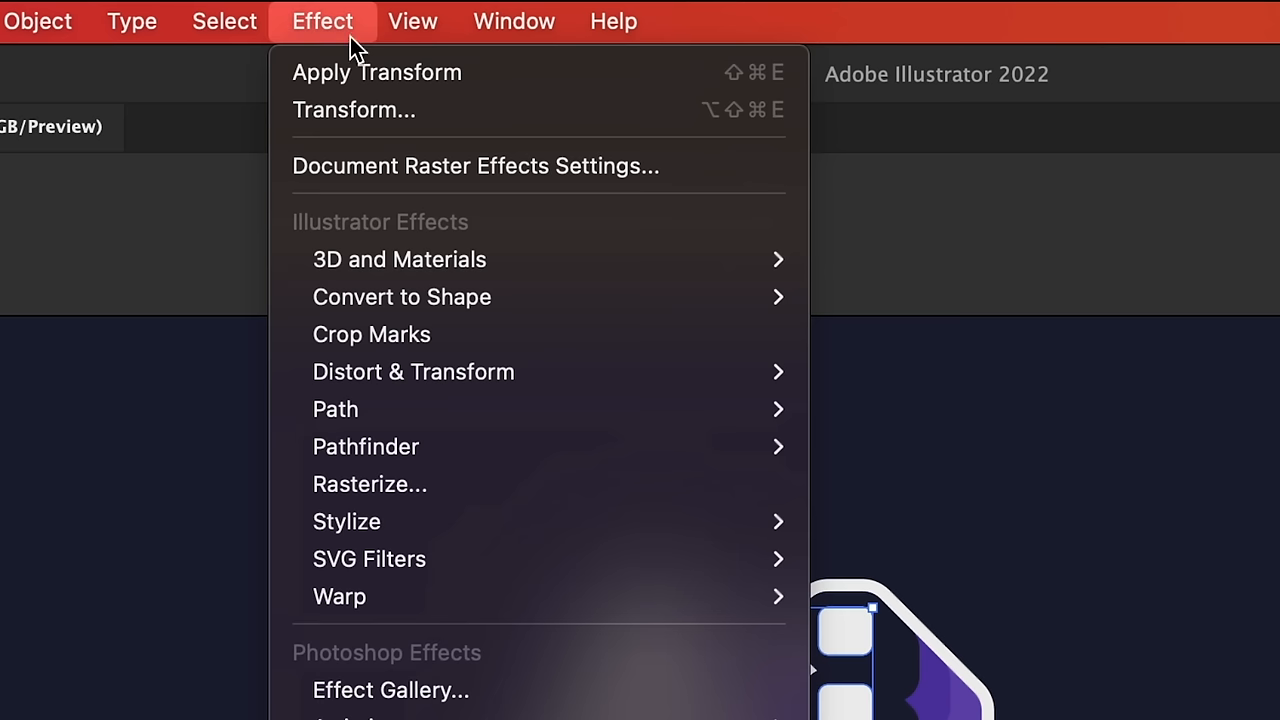
pyautogui.moveTo(413, 371)
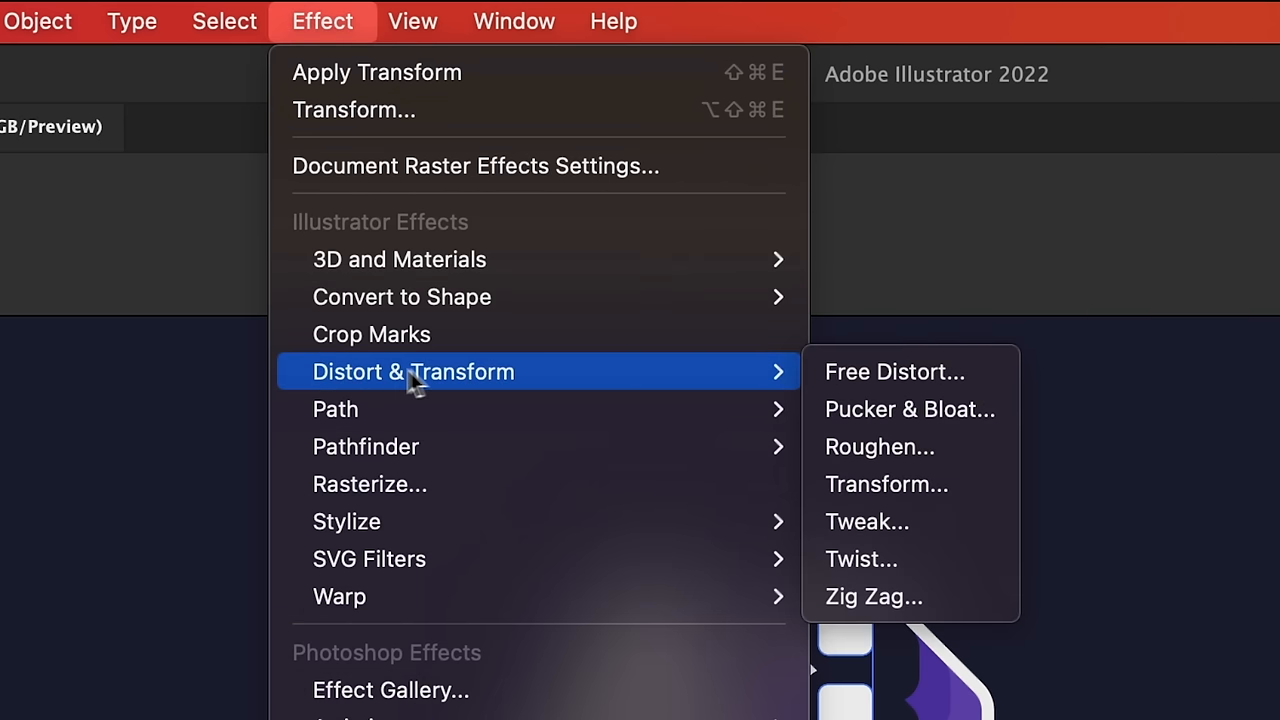
pyautogui.click(893, 372)
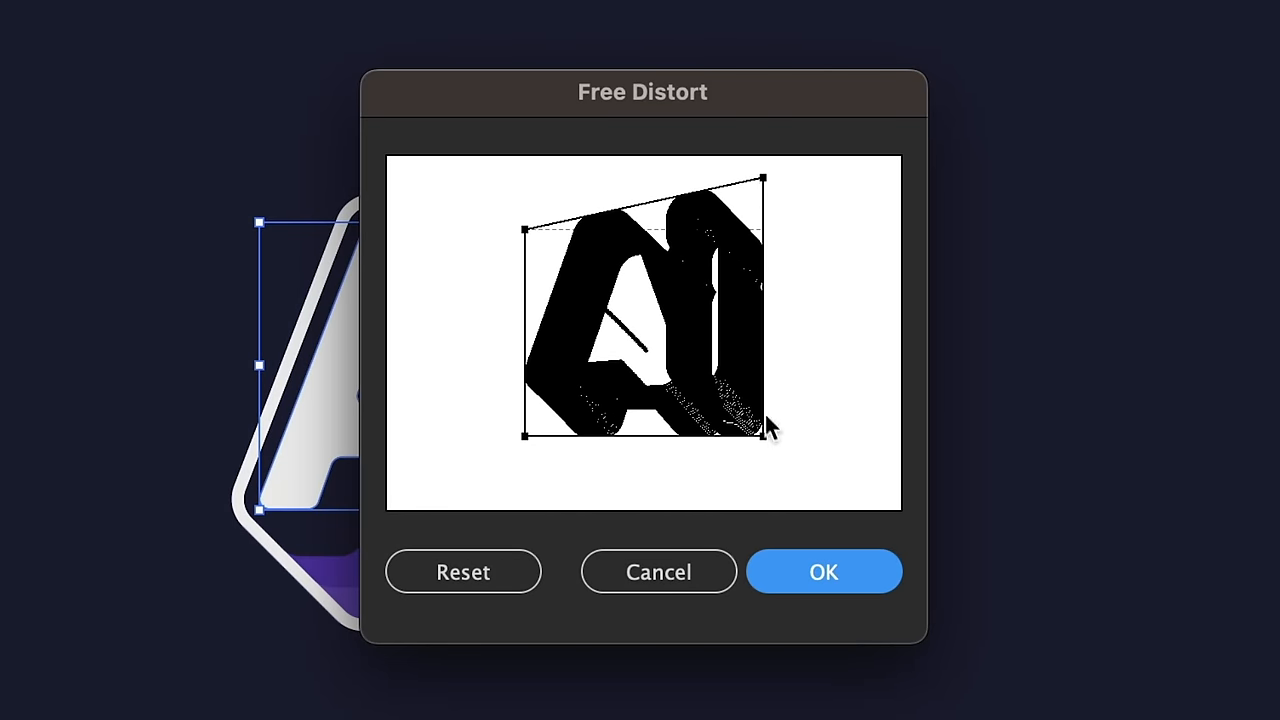
pyautogui.moveTo(760, 444); pyautogui.dragTo(768, 400)
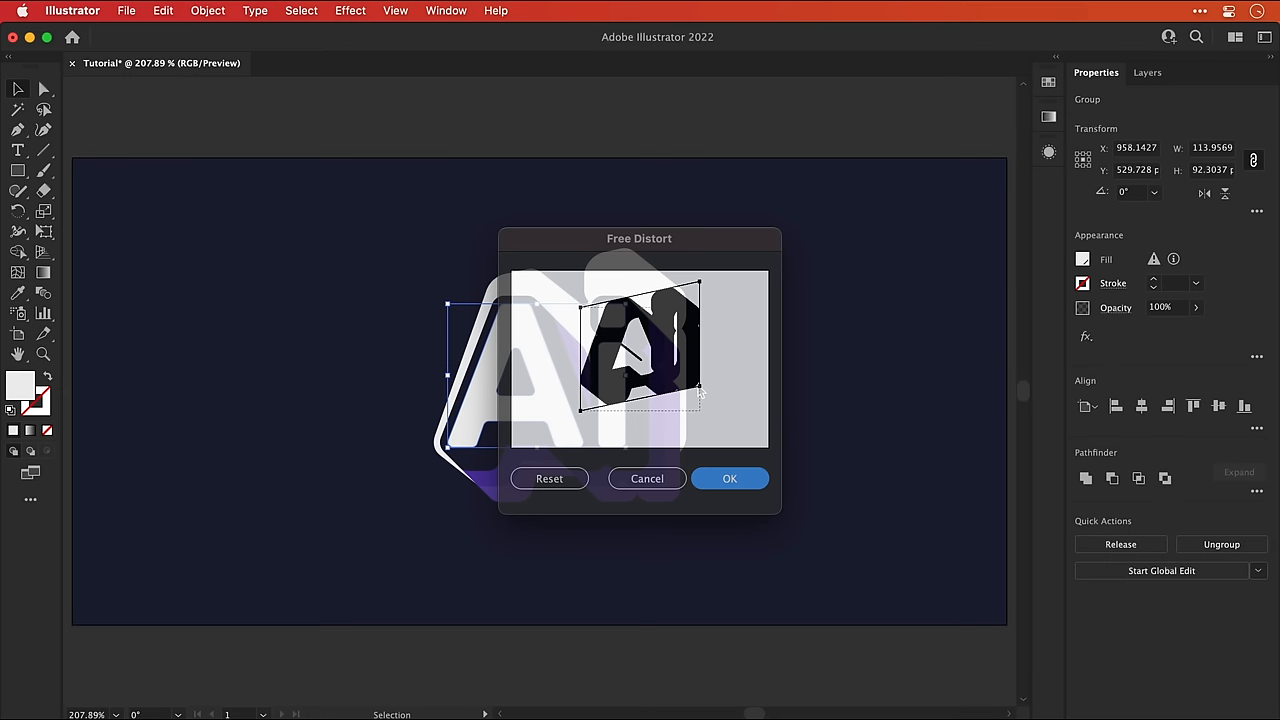
pyautogui.click(729, 478)
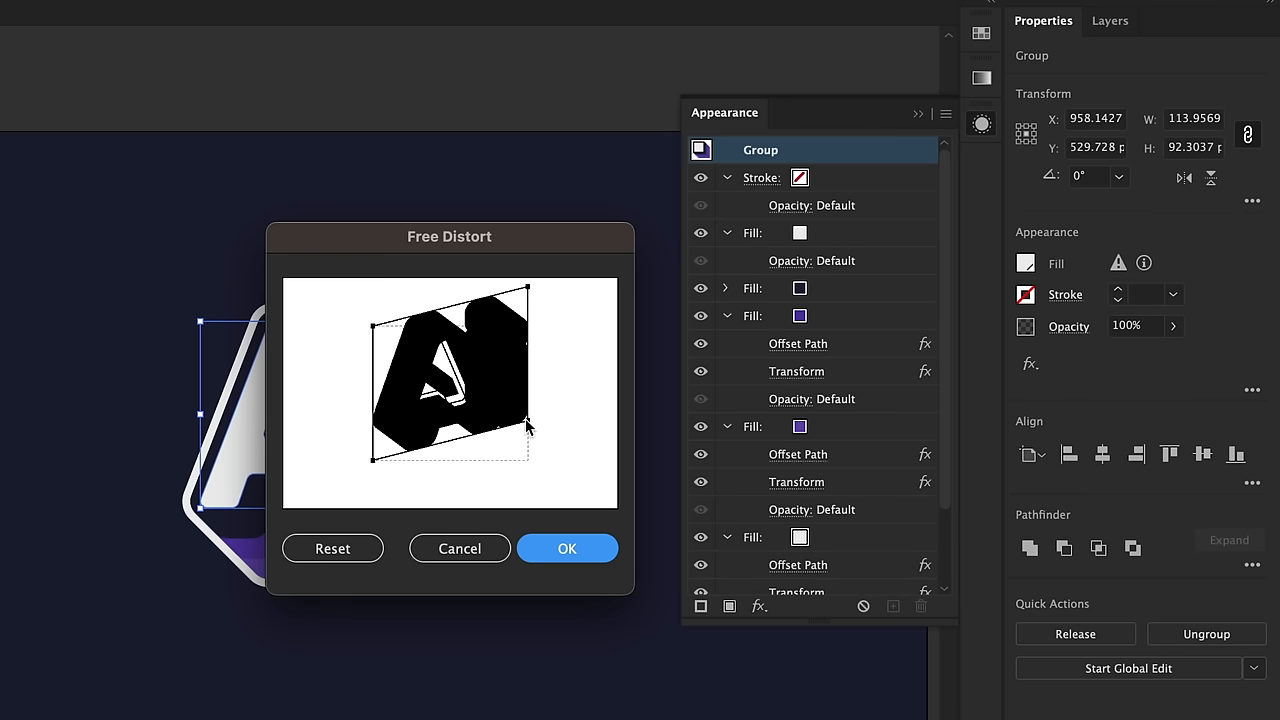
pyautogui.click(567, 548)
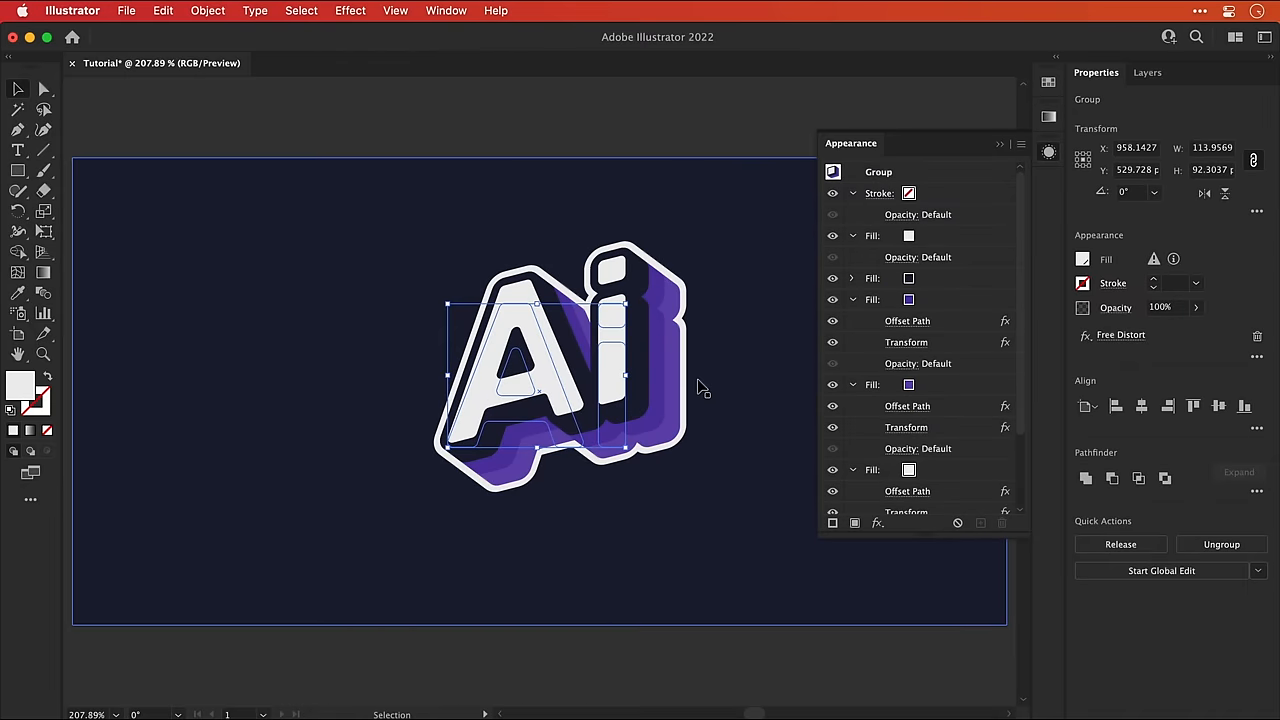
pyautogui.moveTo(1121, 335)
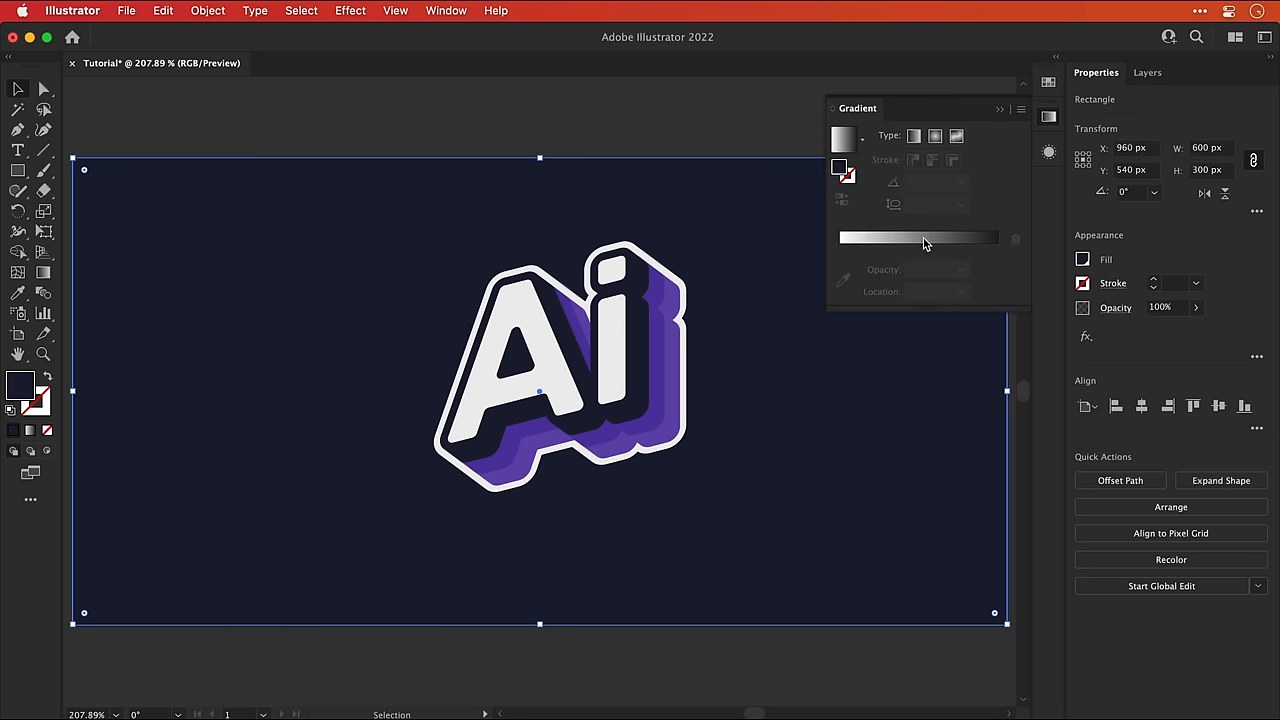
# Give the background rectangle a purple-to-dark-navy radial gradient stretched into a wide elliptical aspect ratio
pyautogui.click(935, 135)
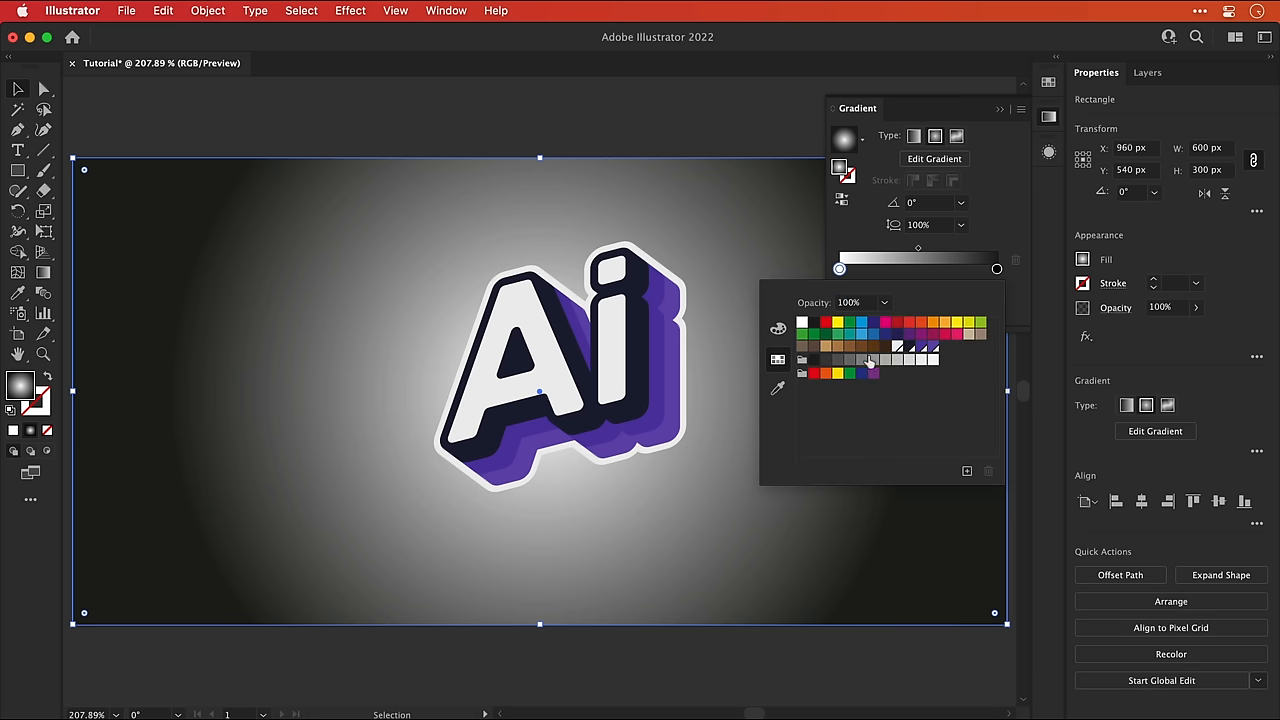
pyautogui.click(950, 326)
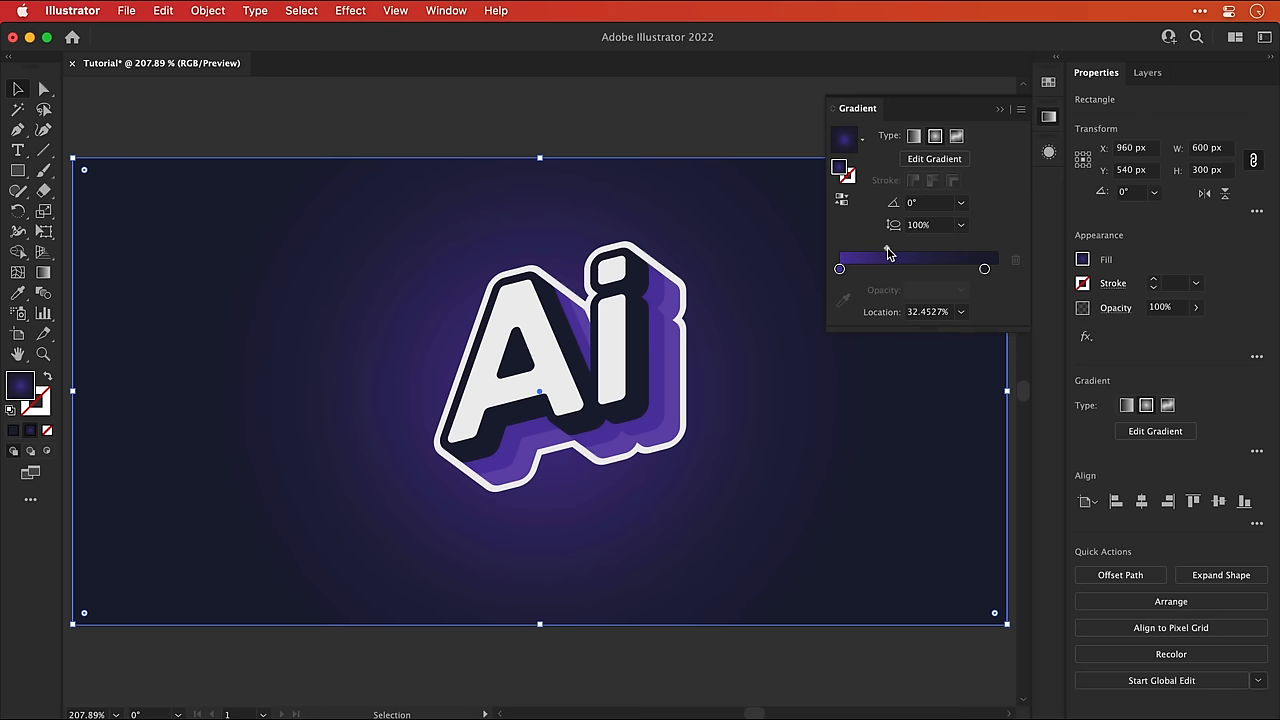
pyautogui.click(959, 224)
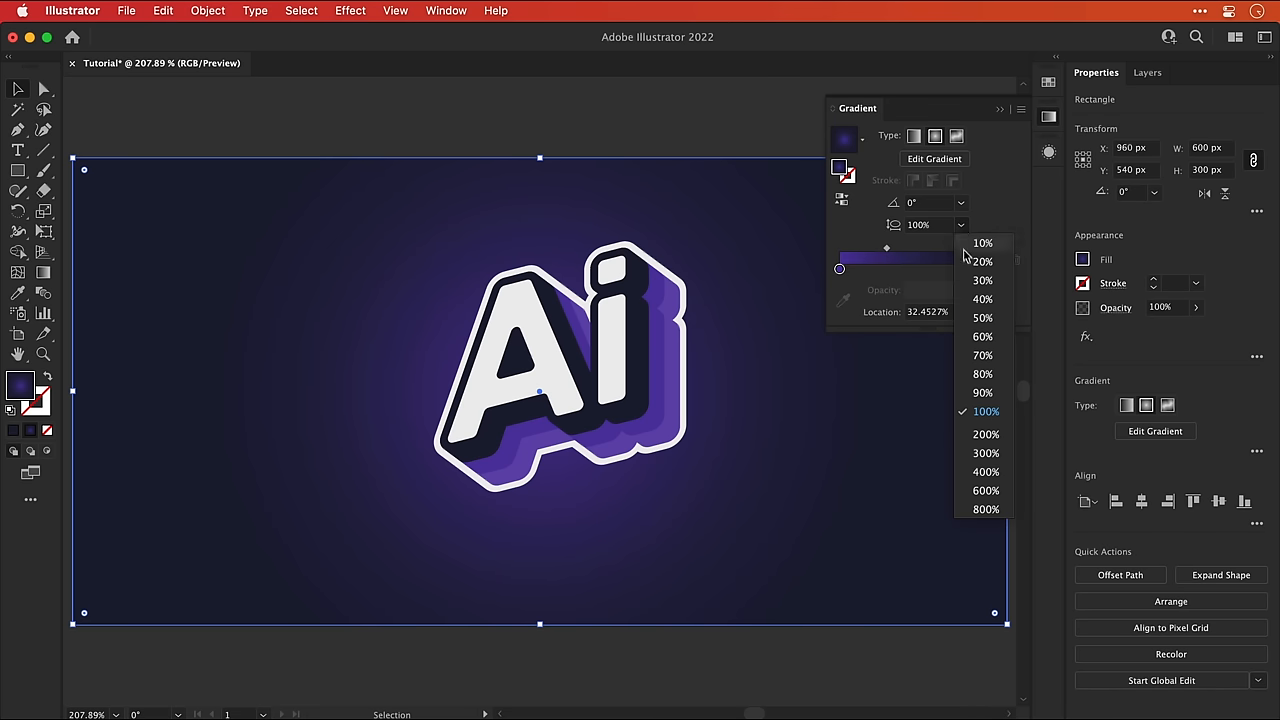
pyautogui.click(981, 355)
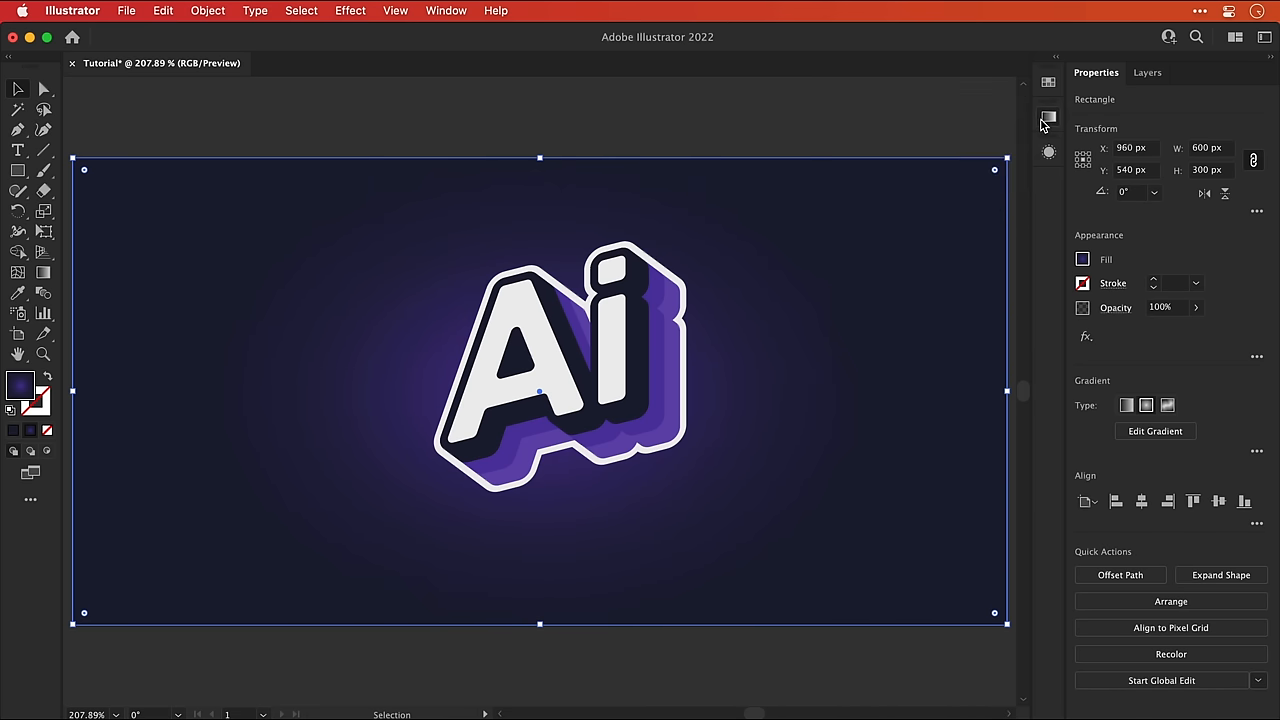
pyautogui.click(207, 11)
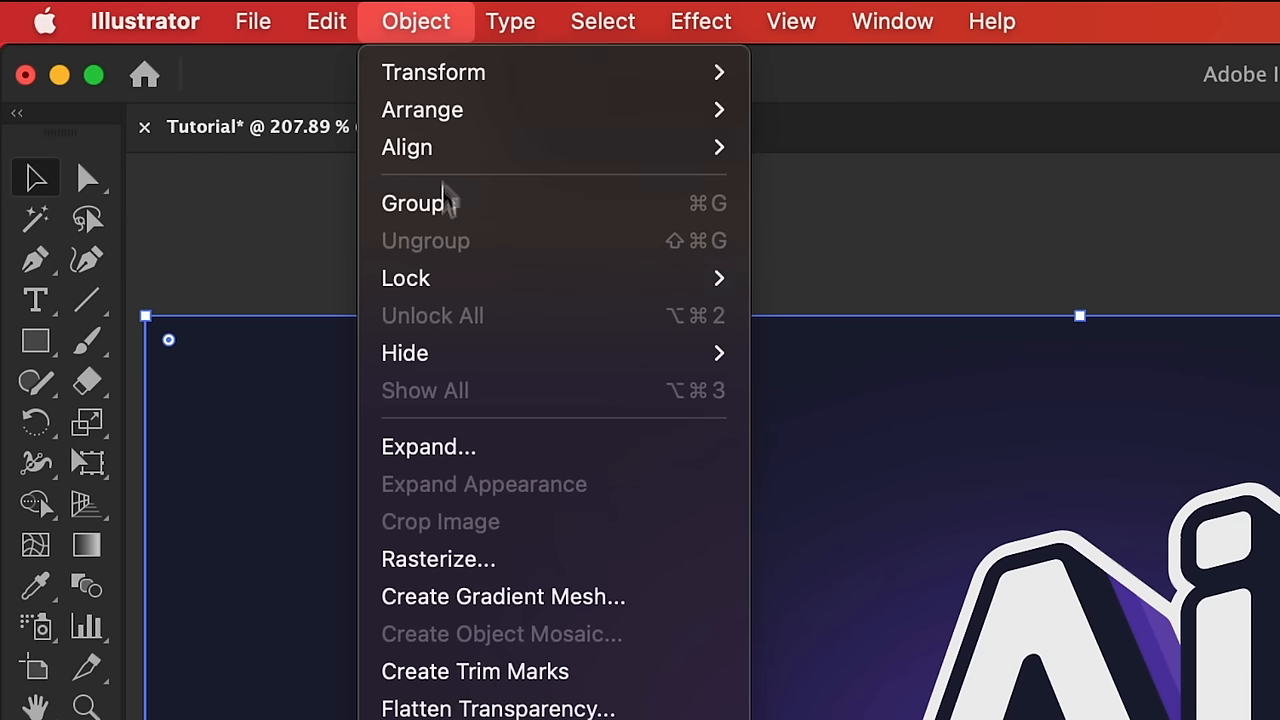
pyautogui.moveTo(405, 278)
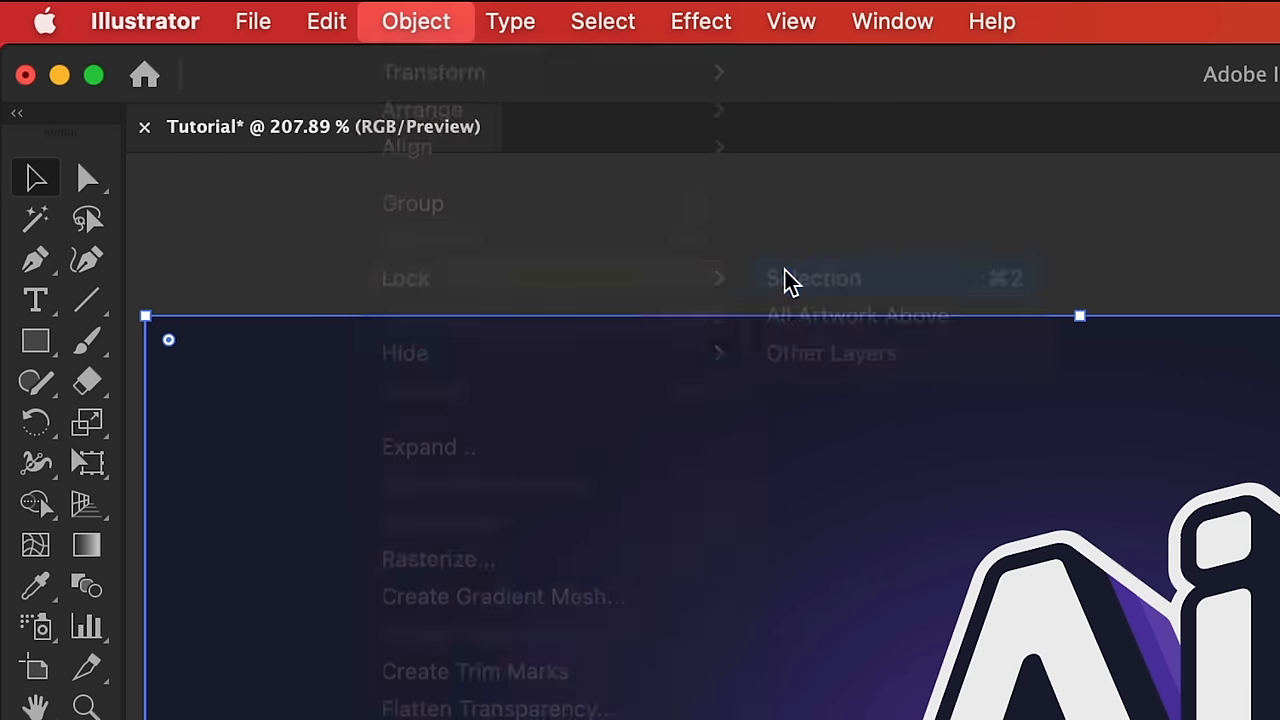